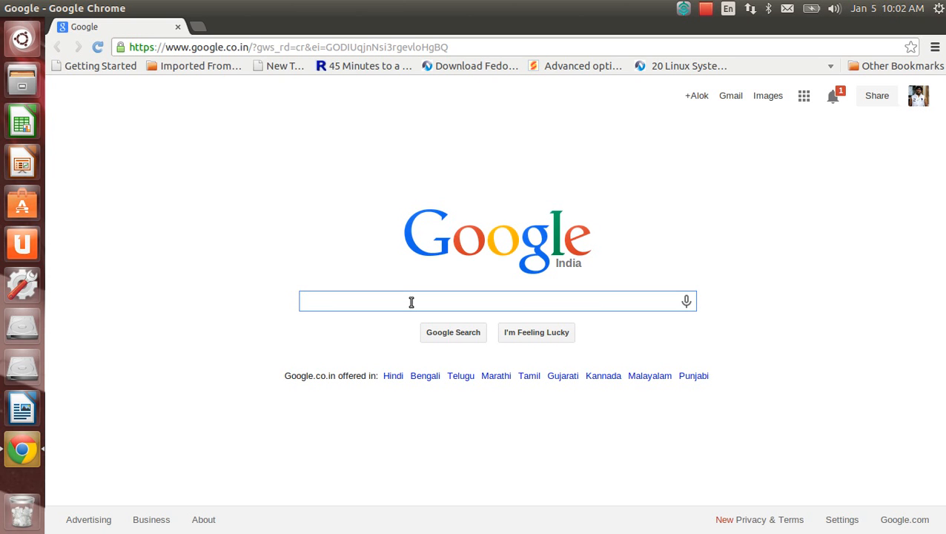
Bring up the desktop search prompt over the Chrome window to launch an application.
{"action": "left_click", "coordinate": [412, 301]}
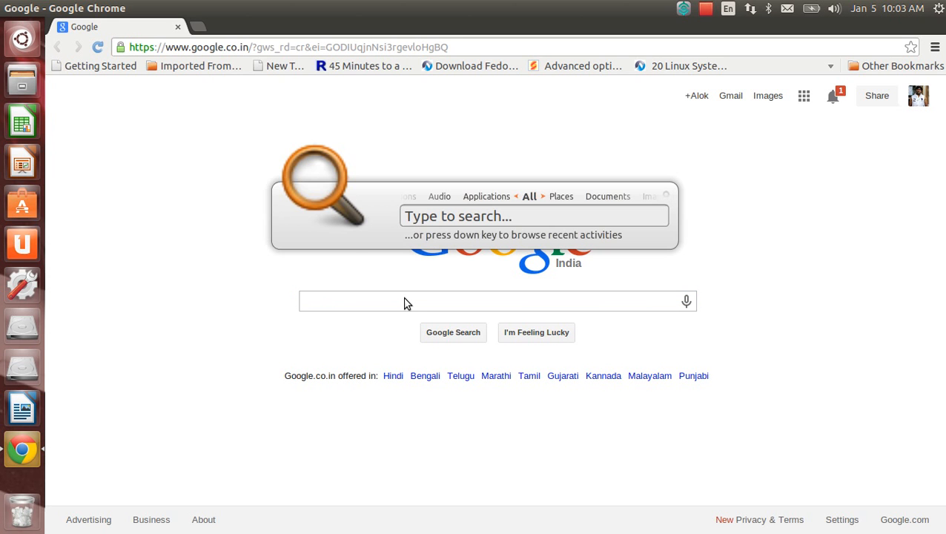
{"action": "left_click", "coordinate": [20, 489]}
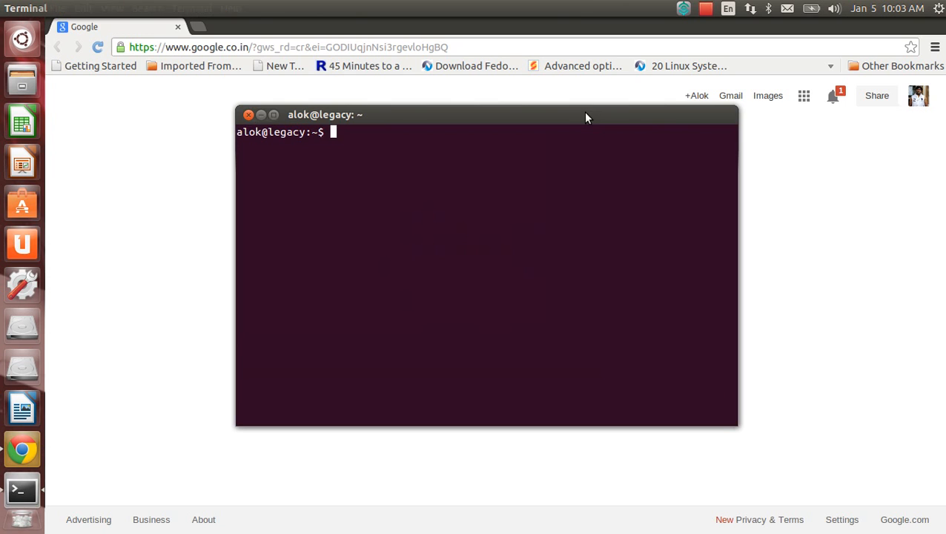
{"action": "type", "text": "ssh"}
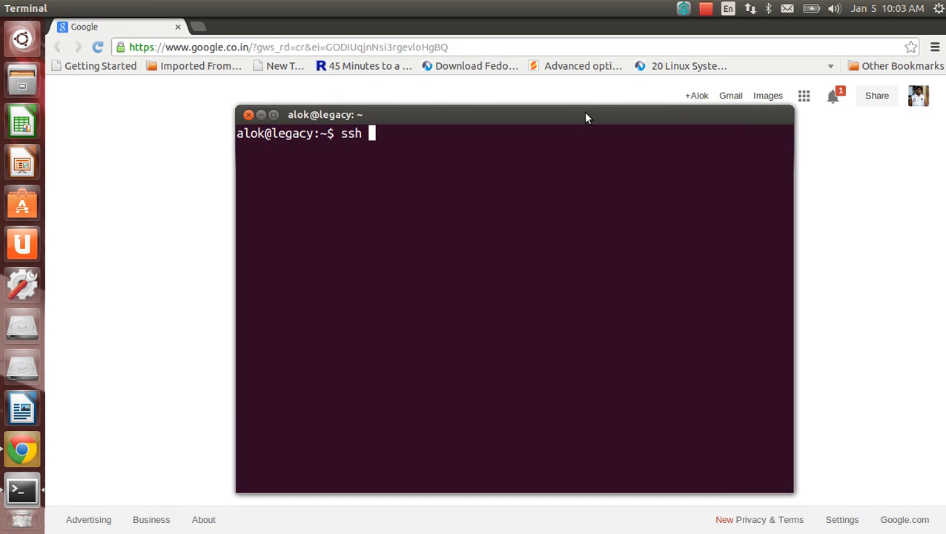
{"action": "type", "text": "-Y root@1"}
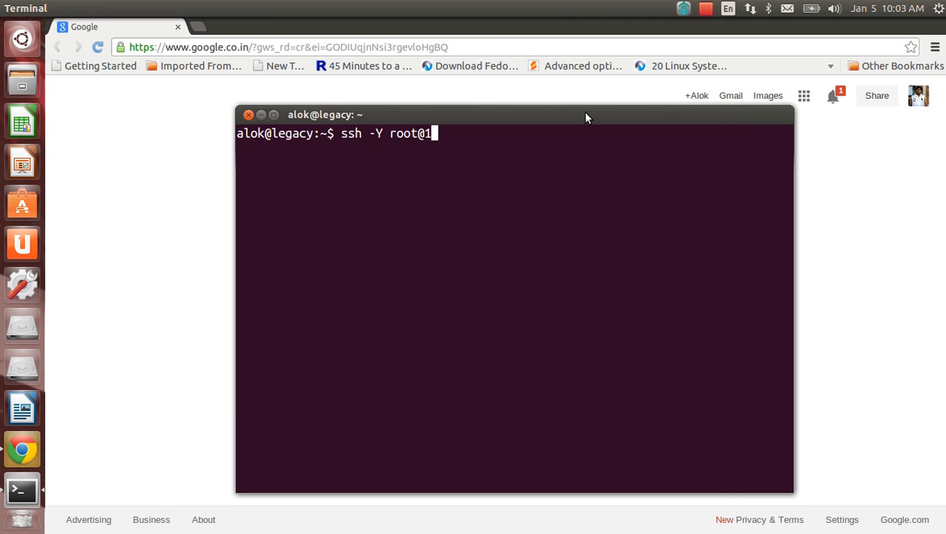
{"action": "type", "text": "92.1680"}
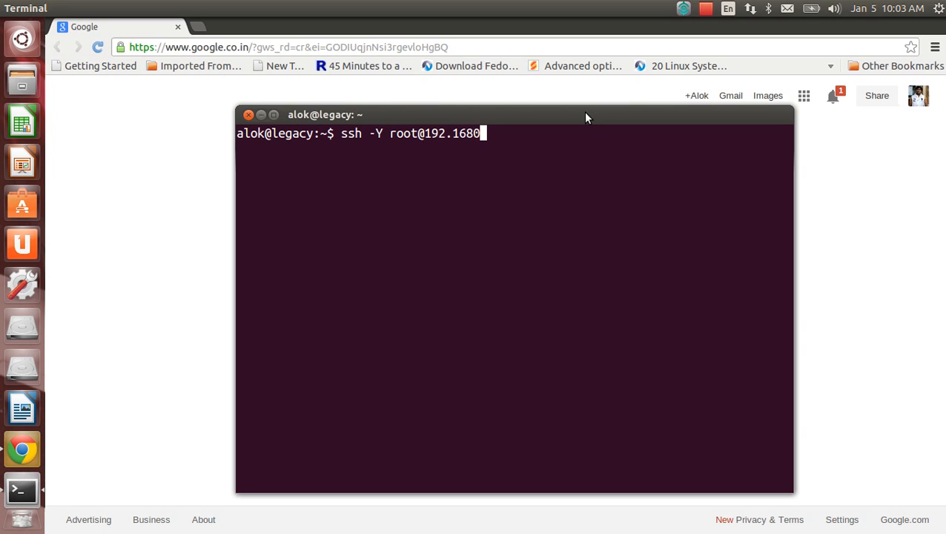
{"action": "type", "text": "8.0.2"}
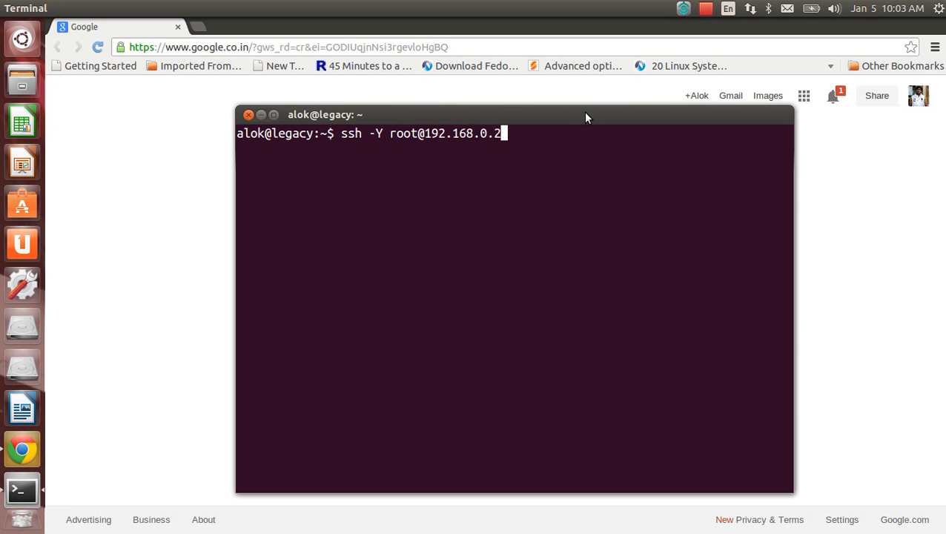
{"action": "type", "text": "54"}
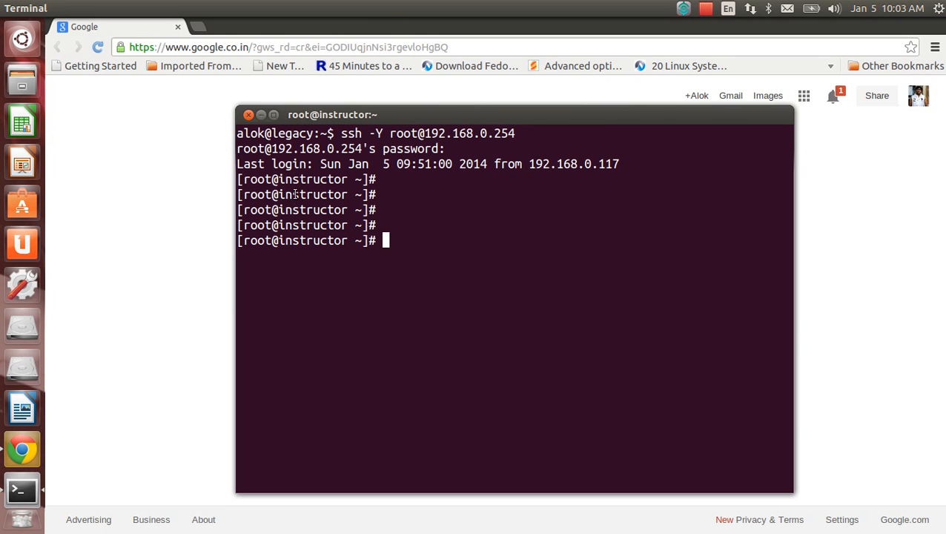
{"action": "mouse_move", "coordinate": [329, 261]}
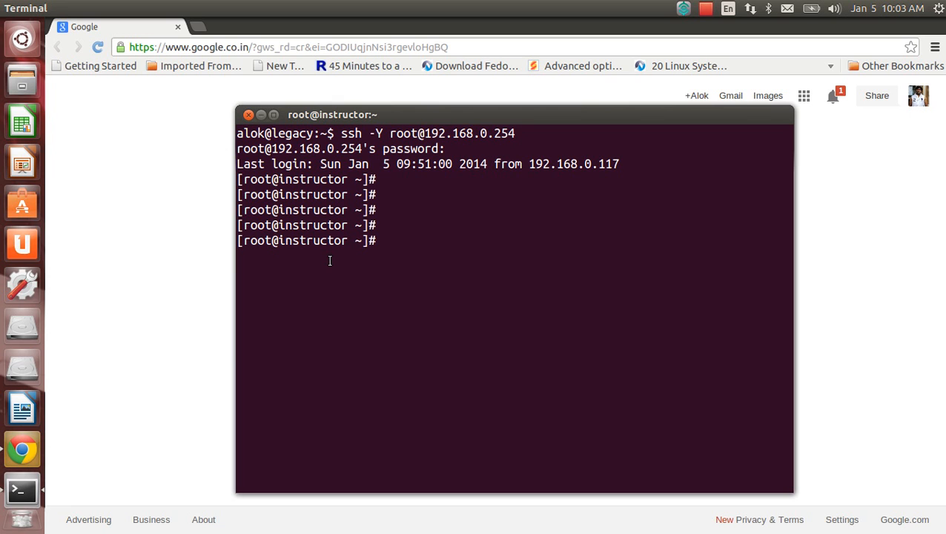
{"action": "type", "text": "e"}
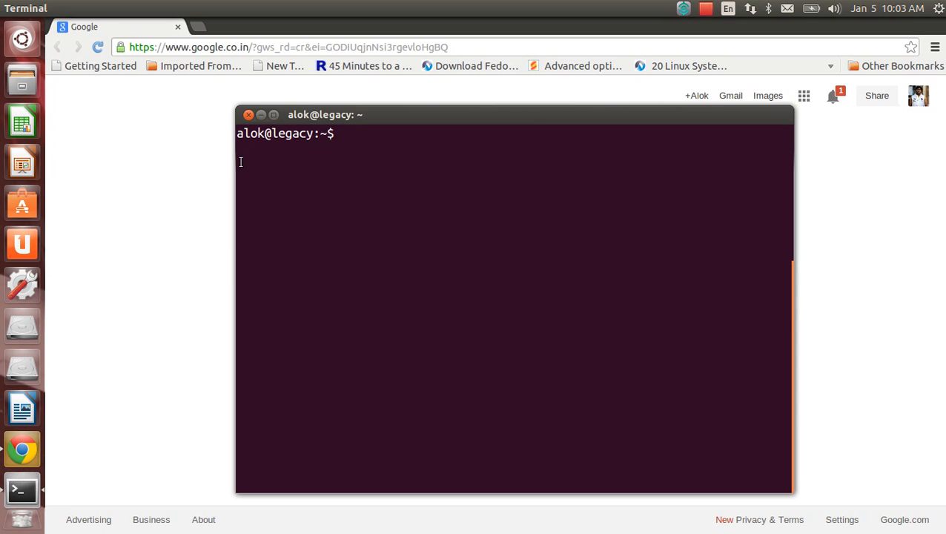
Bring Chrome to the front and place the caret in the Google search field.
{"action": "left_click", "coordinate": [249, 116]}
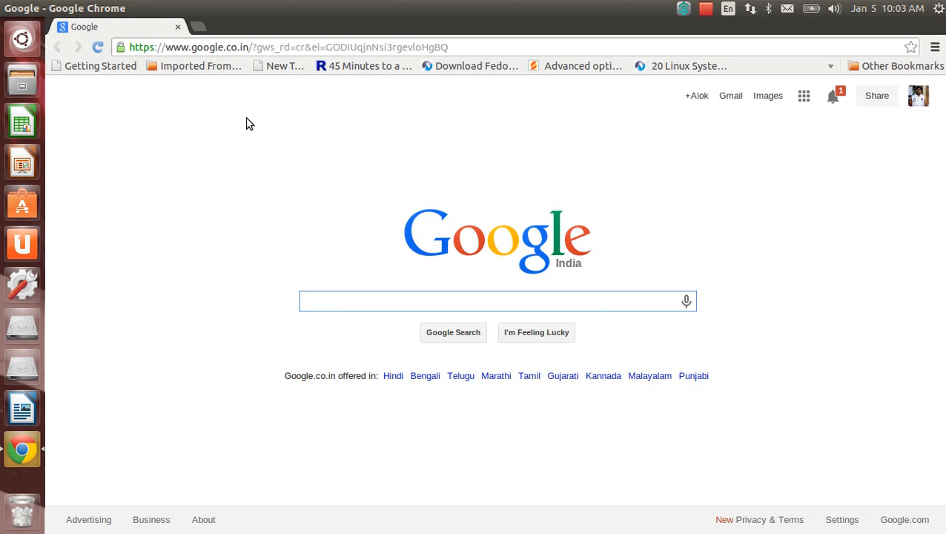
{"action": "left_click", "coordinate": [490, 301]}
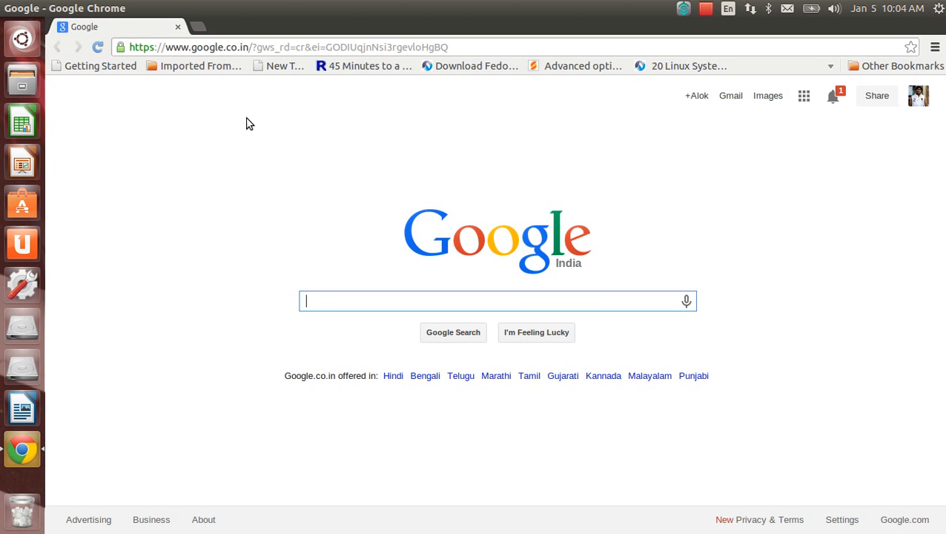
{"action": "mouse_move", "coordinate": [123, 28]}
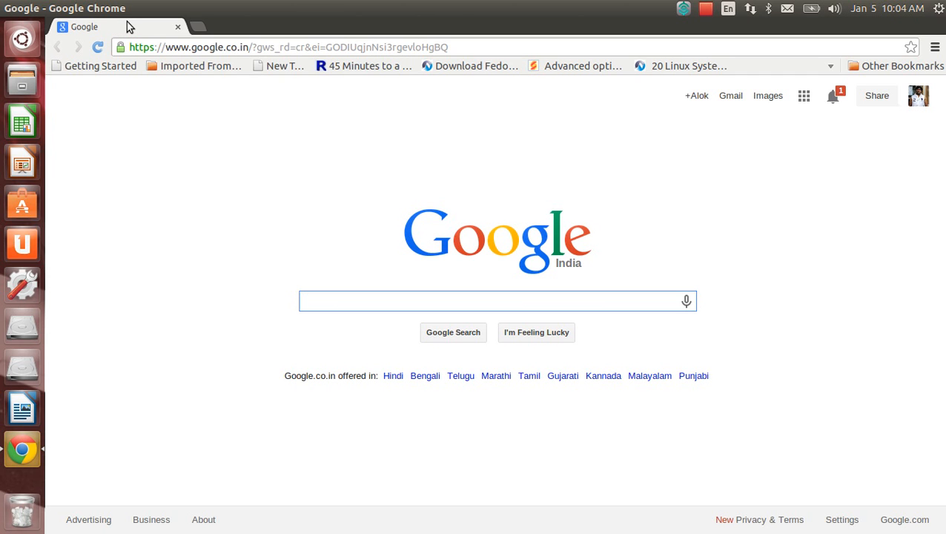
{"action": "left_click", "coordinate": [497, 300]}
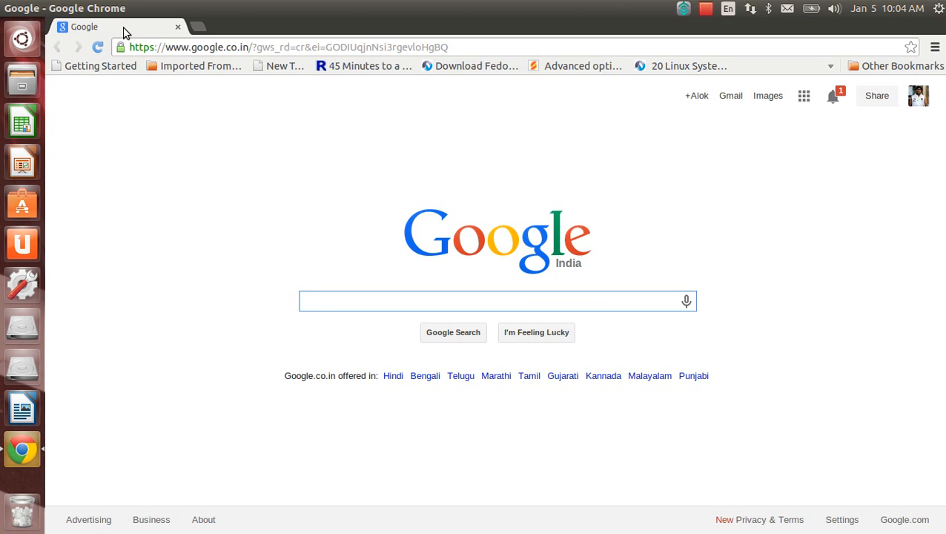
{"action": "left_click", "coordinate": [495, 300]}
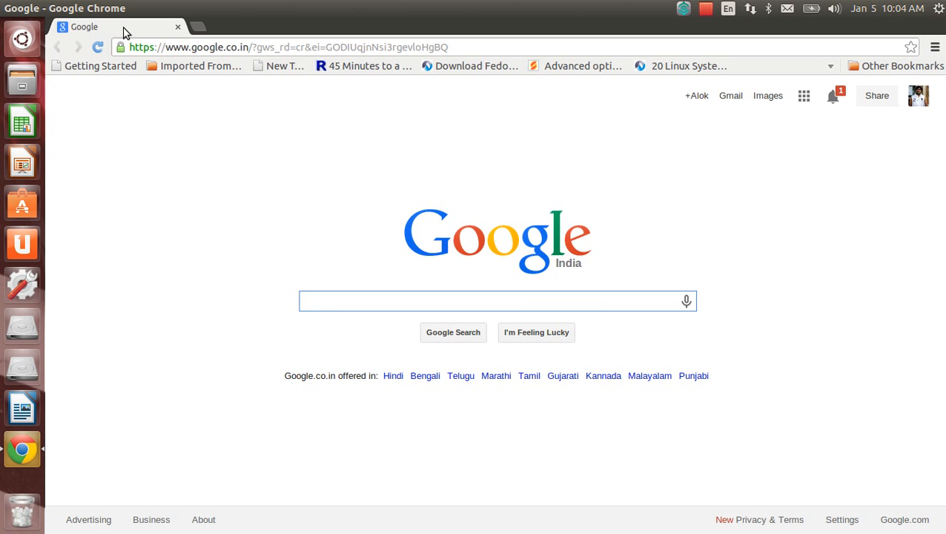
{"action": "left_click", "coordinate": [496, 301]}
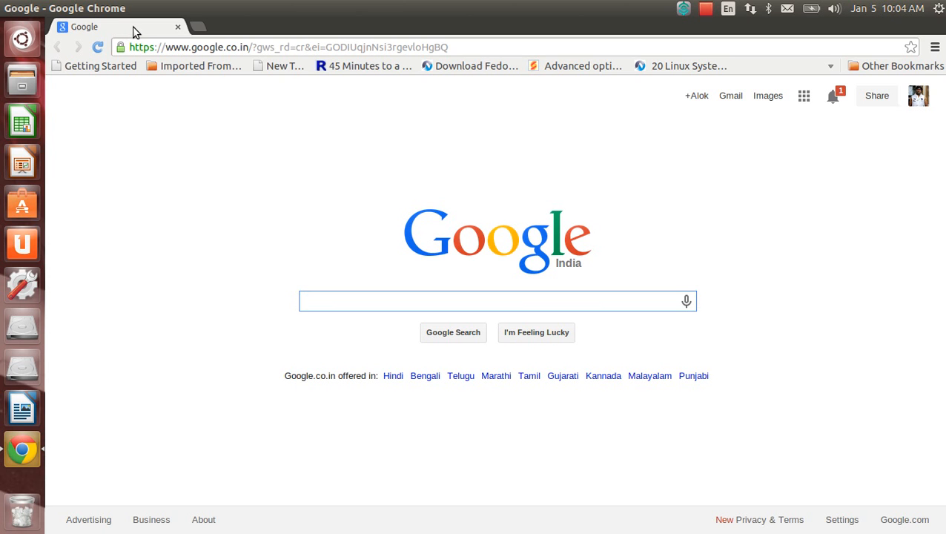
{"action": "left_click", "coordinate": [497, 301]}
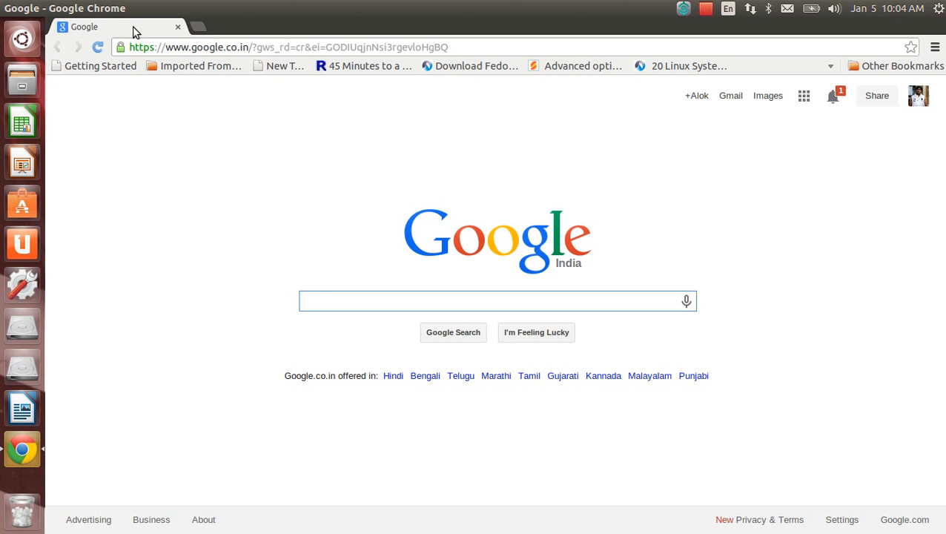
{"action": "left_click", "coordinate": [493, 301]}
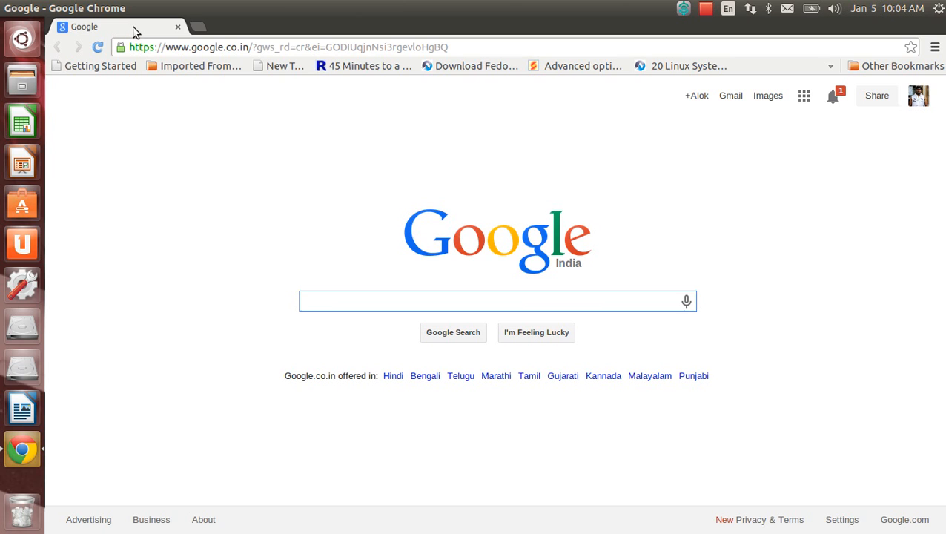
{"action": "left_click", "coordinate": [490, 302]}
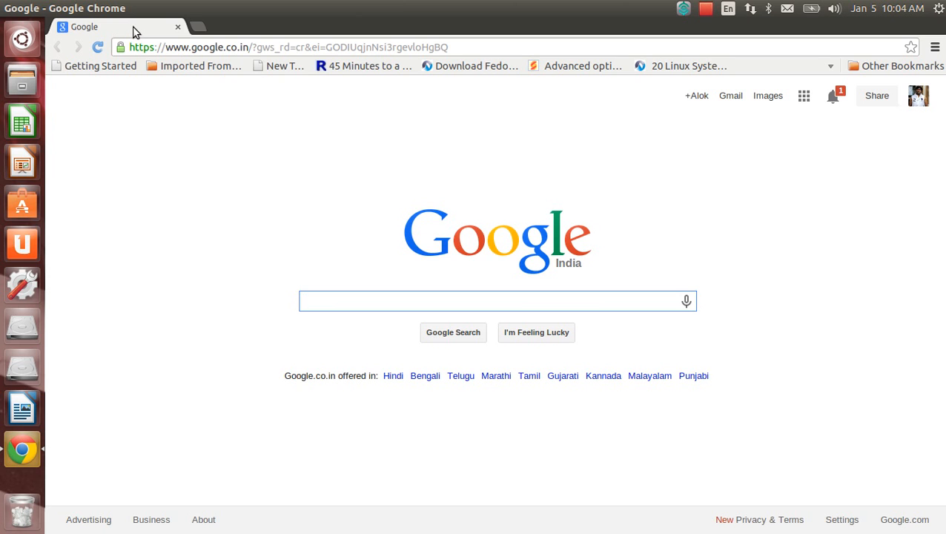
{"action": "left_click", "coordinate": [497, 299]}
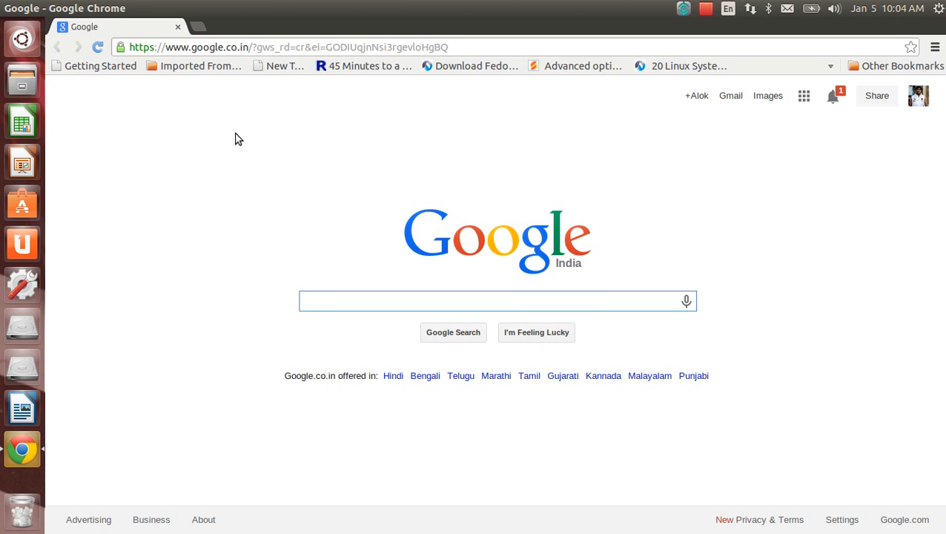
{"action": "left_click", "coordinate": [495, 300]}
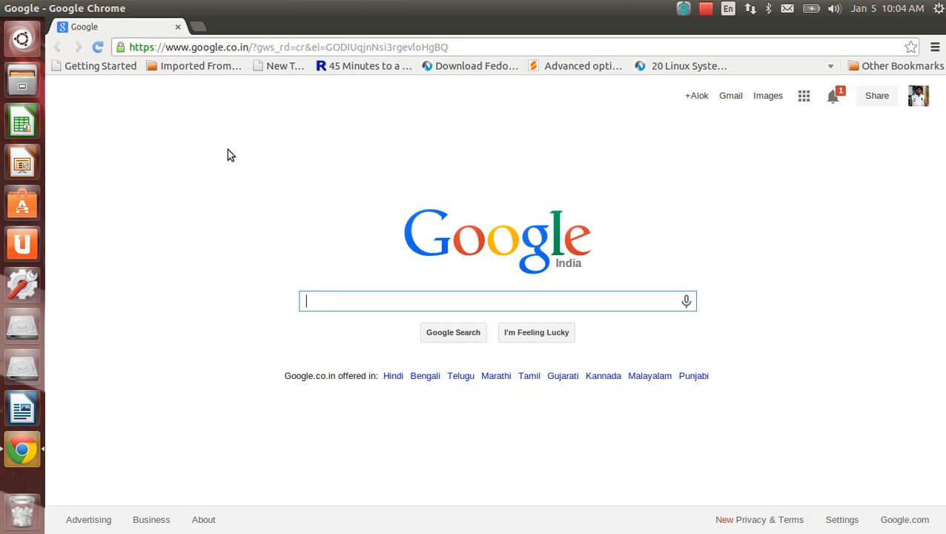
{"action": "mouse_move", "coordinate": [219, 89]}
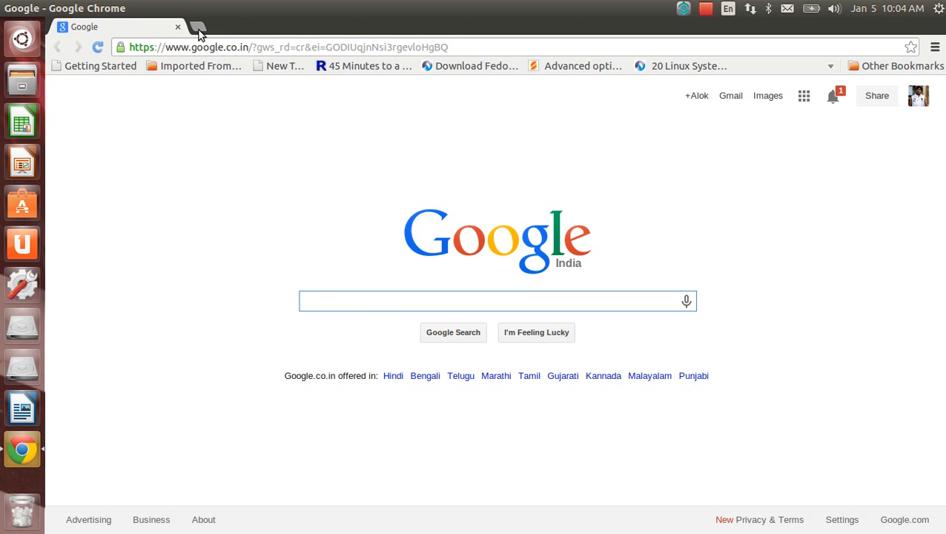
Search Google for 'chrome store' and follow the Chrome Web Store result to its apps page.
{"action": "type", "text": "chrome s"}
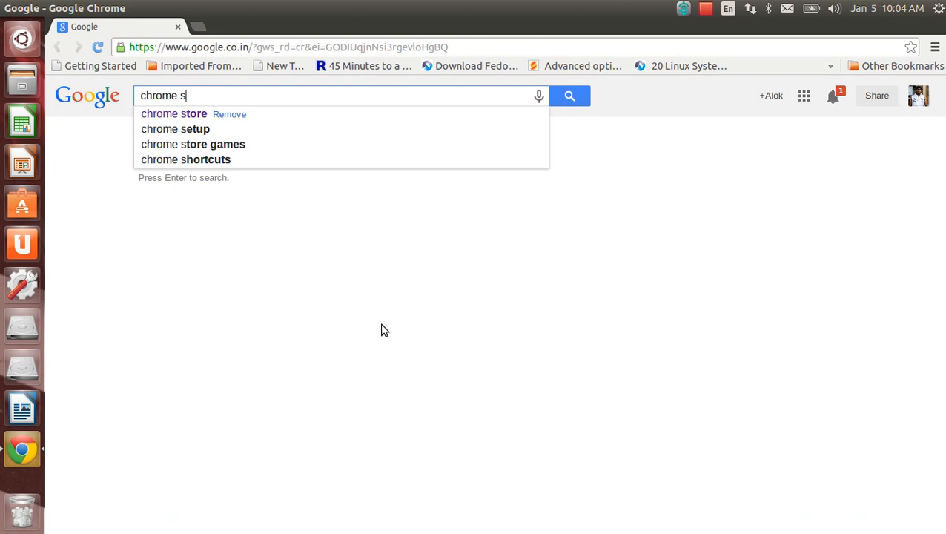
{"action": "left_click", "coordinate": [173, 113]}
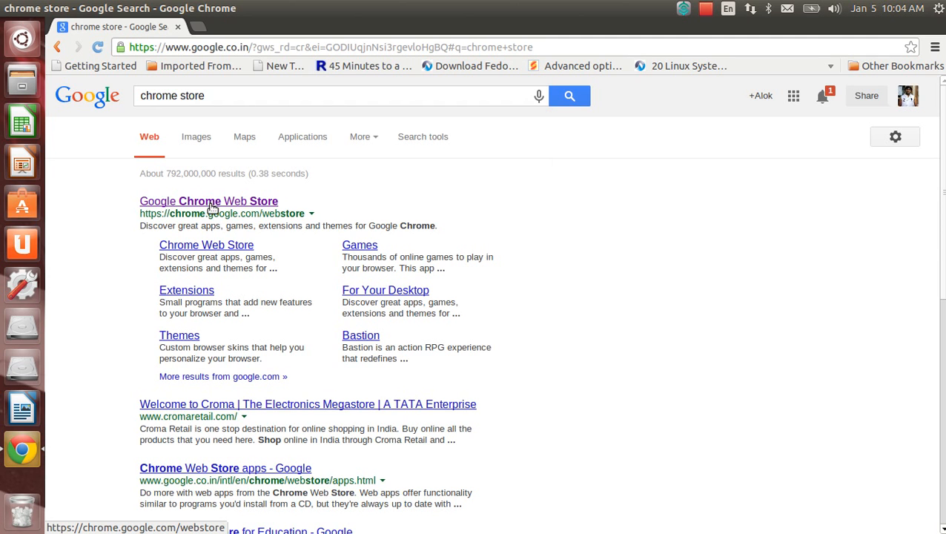
{"action": "left_click", "coordinate": [208, 201]}
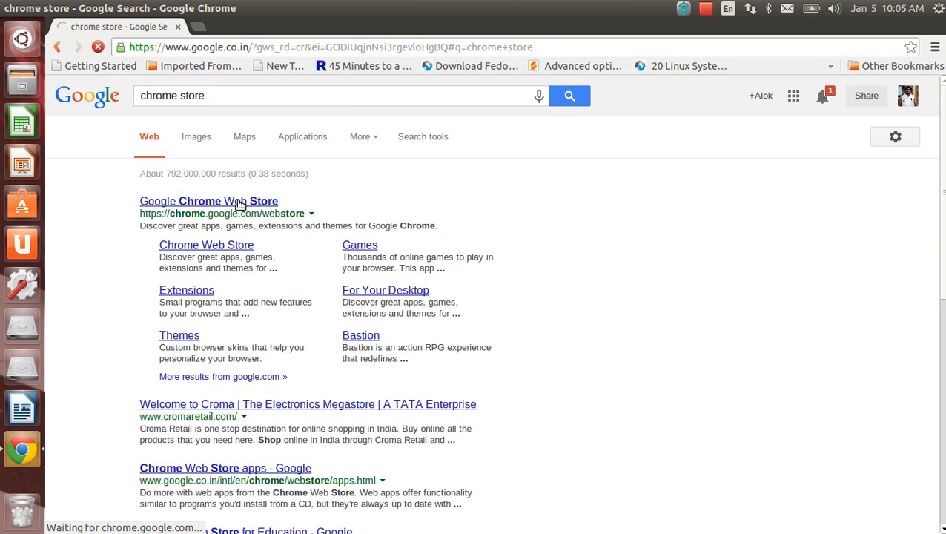
{"action": "left_click", "coordinate": [208, 202]}
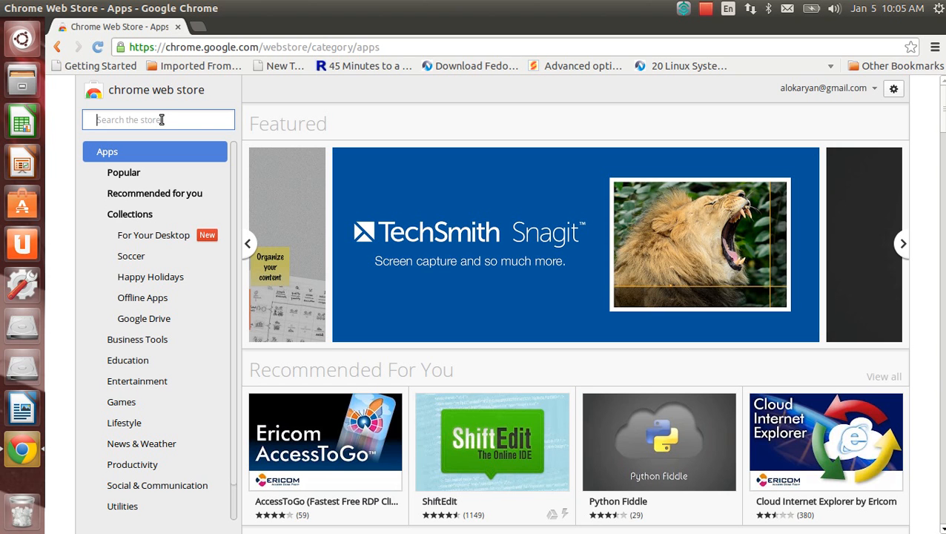
Search the Web Store for 'ssh' and open the Secure Shell app's detail page.
{"action": "type", "text": "ssh"}
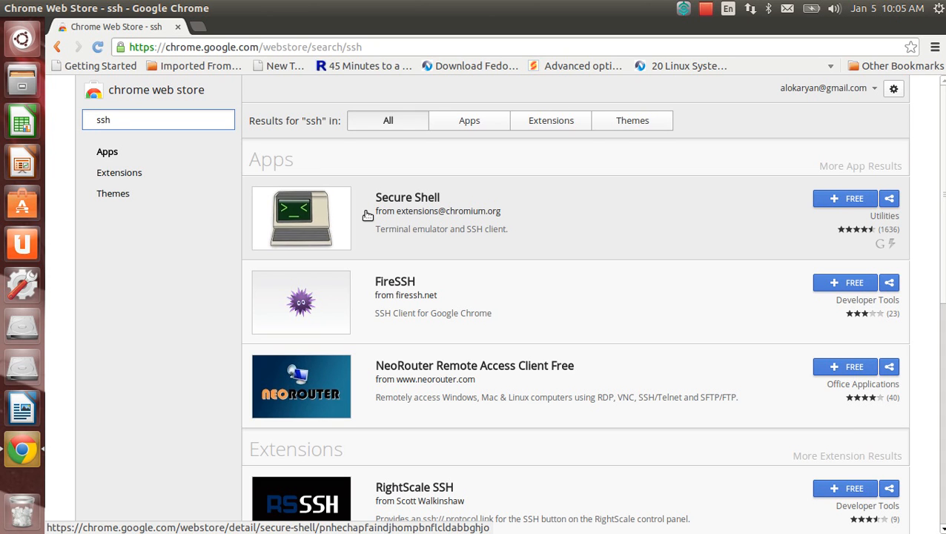
{"action": "left_click", "coordinate": [157, 118]}
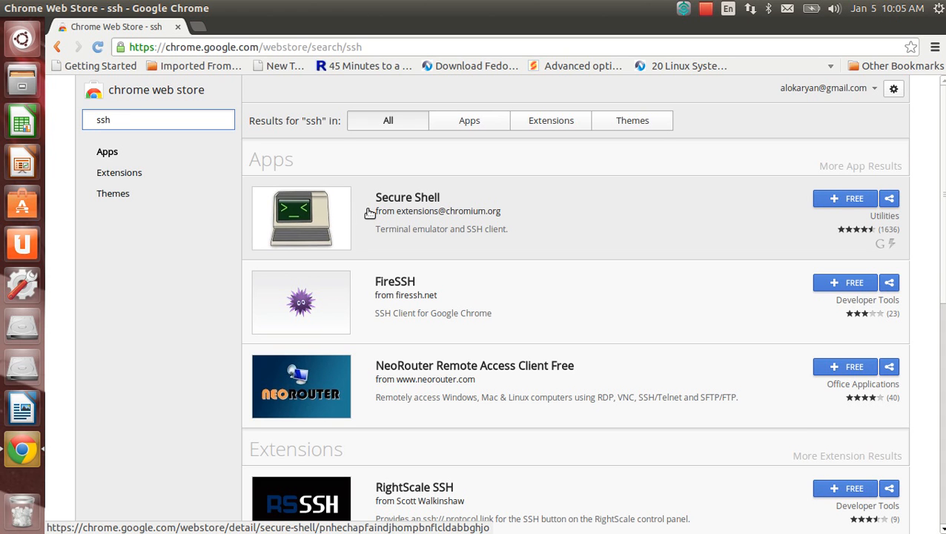
{"action": "left_click", "coordinate": [111, 118]}
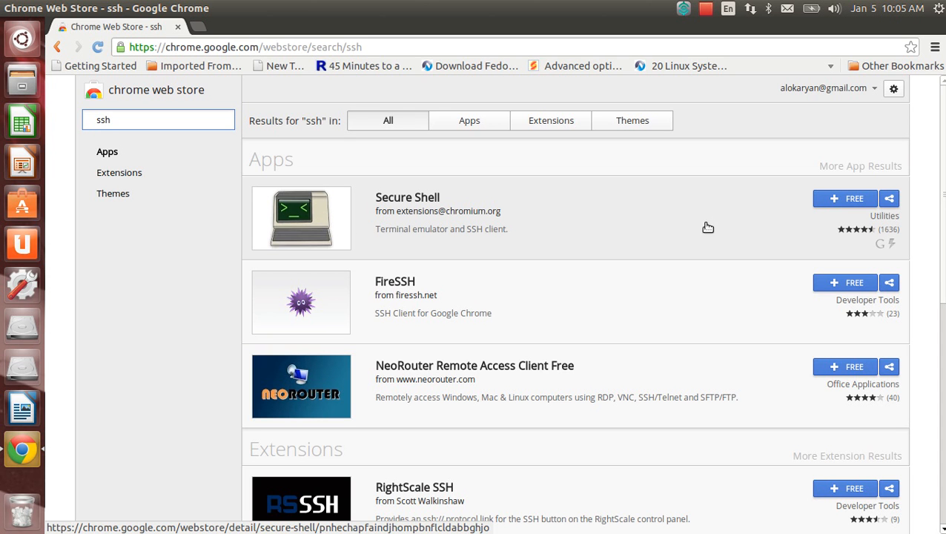
{"action": "mouse_move", "coordinate": [845, 198]}
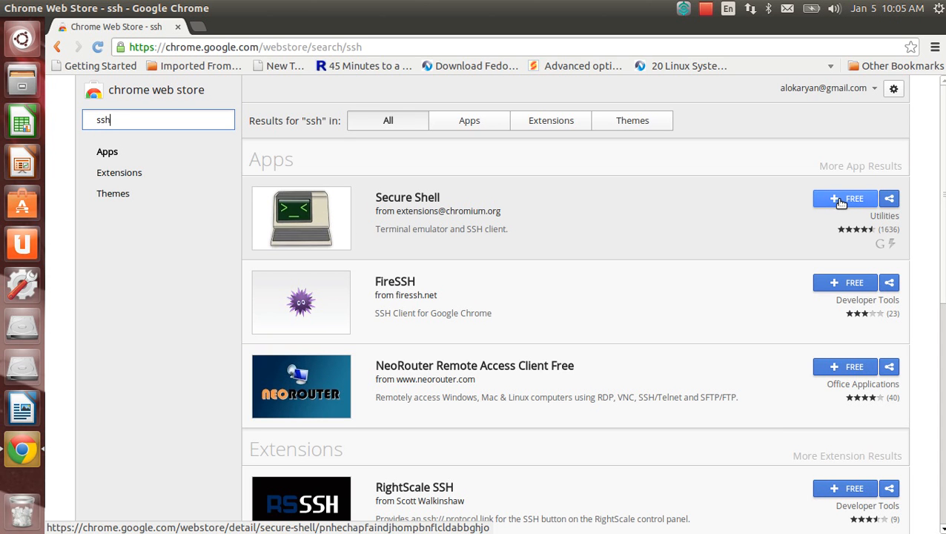
{"action": "left_click", "coordinate": [407, 196]}
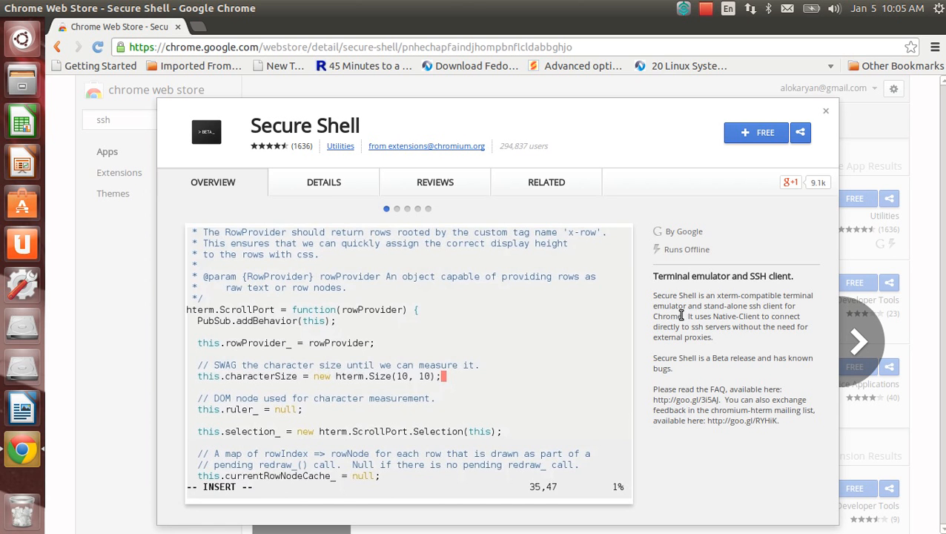
Browse Secure Shell's screenshots, its Details description, then its Reviews.
{"action": "left_click_drag", "start_coordinate": [724, 305], "coordinate": [789, 306]}
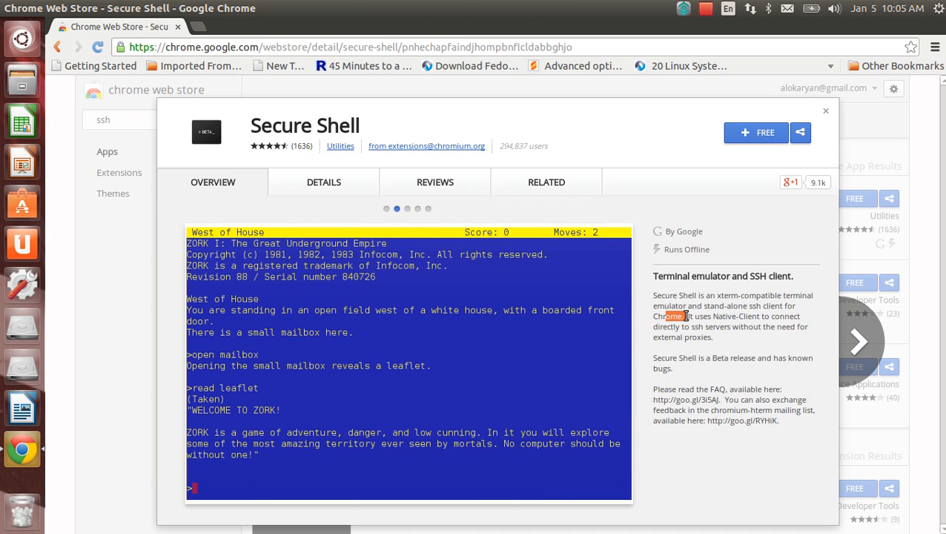
{"action": "left_click", "coordinate": [324, 181]}
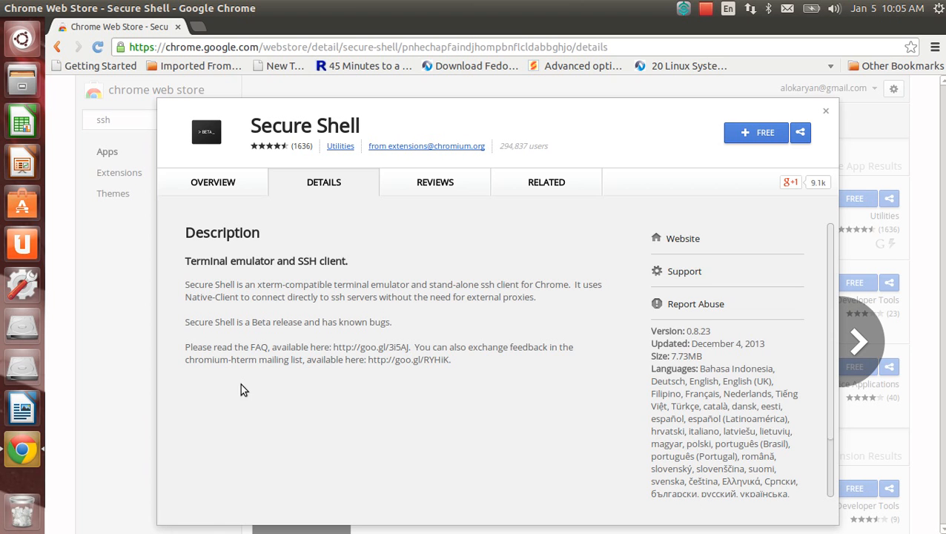
{"action": "left_click", "coordinate": [434, 181]}
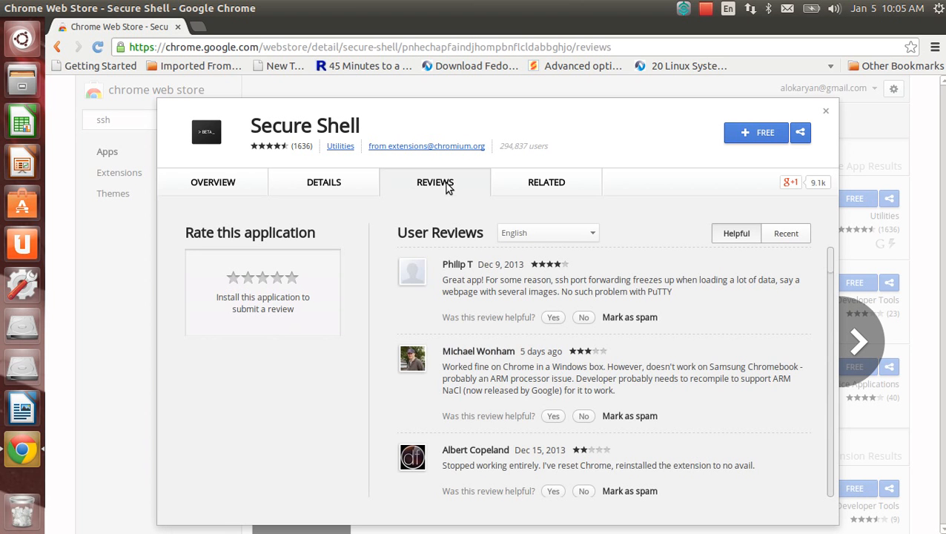
{"action": "mouse_move", "coordinate": [546, 187]}
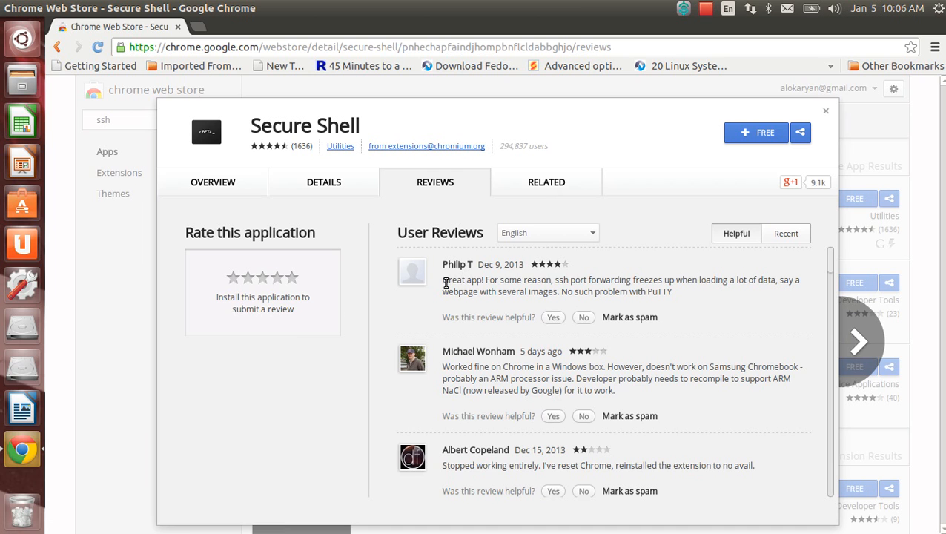
{"action": "mouse_move", "coordinate": [620, 277]}
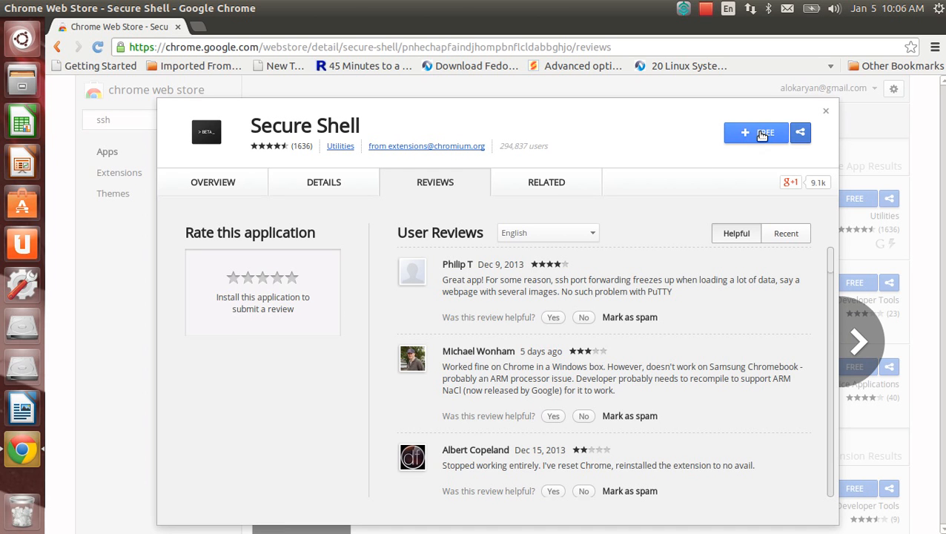
Install Secure Shell in Chrome via its + FREE button.
{"action": "left_click", "coordinate": [755, 132]}
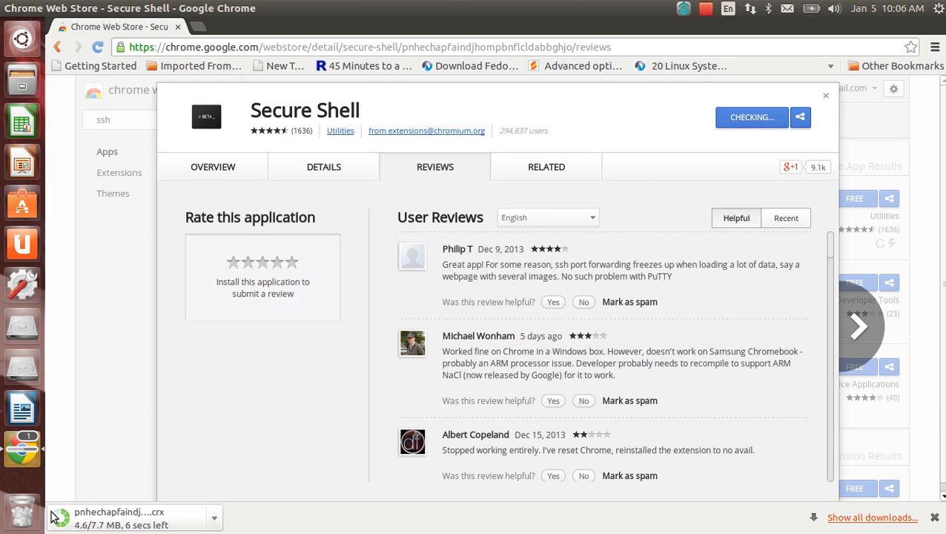
{"action": "mouse_move", "coordinate": [121, 527]}
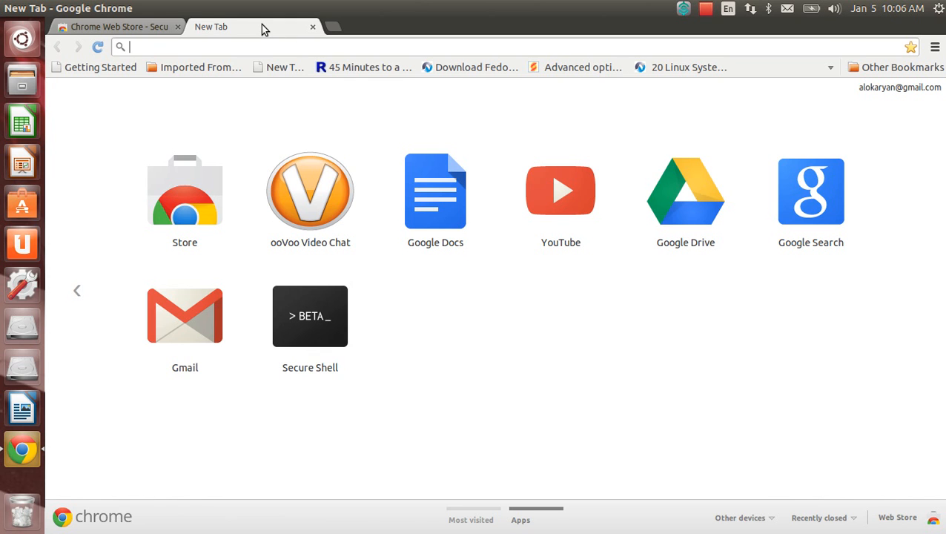
{"action": "mouse_move", "coordinate": [380, 321]}
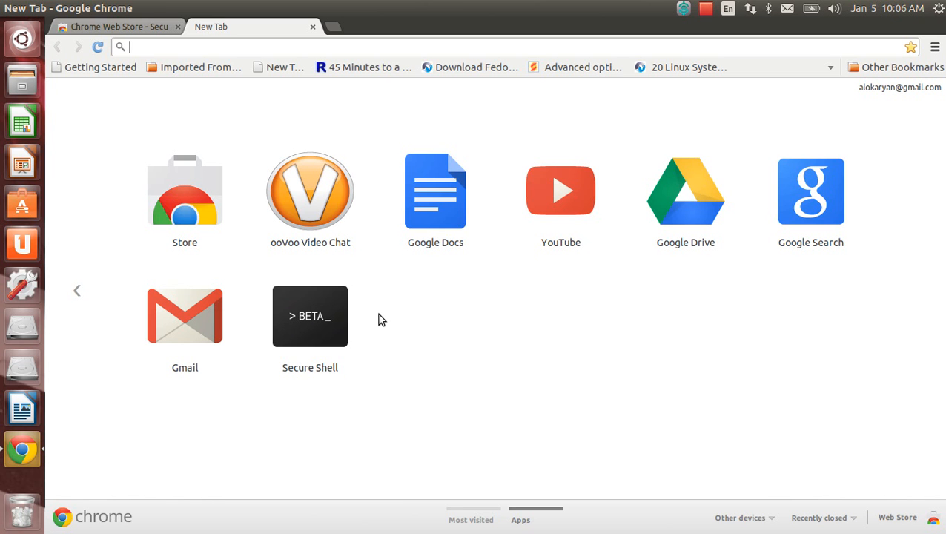
{"action": "mouse_move", "coordinate": [310, 315]}
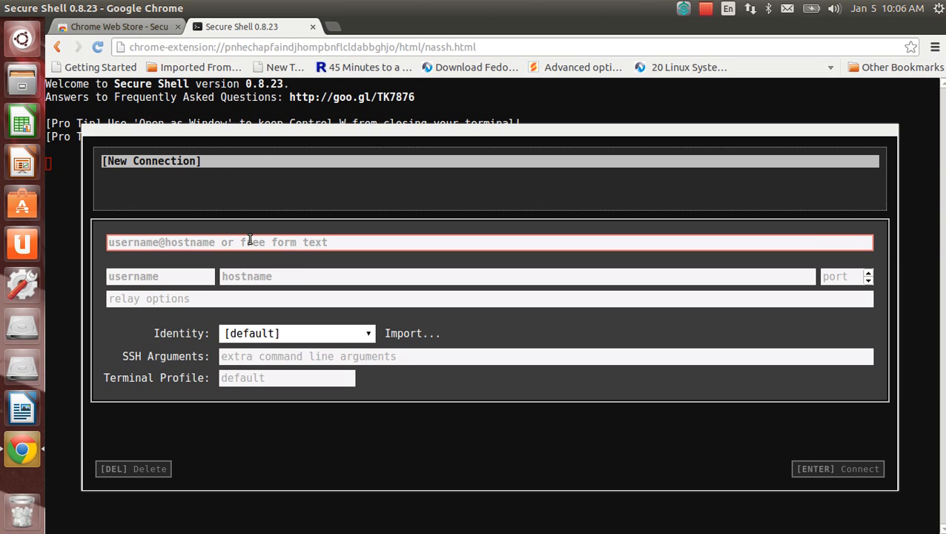
{"action": "type", "text": "root@"}
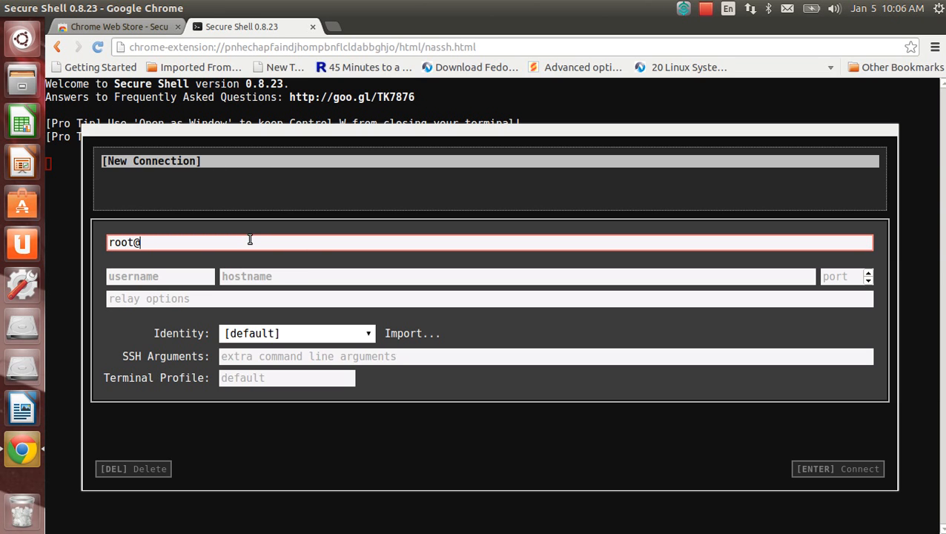
{"action": "type", "text": "192.168"}
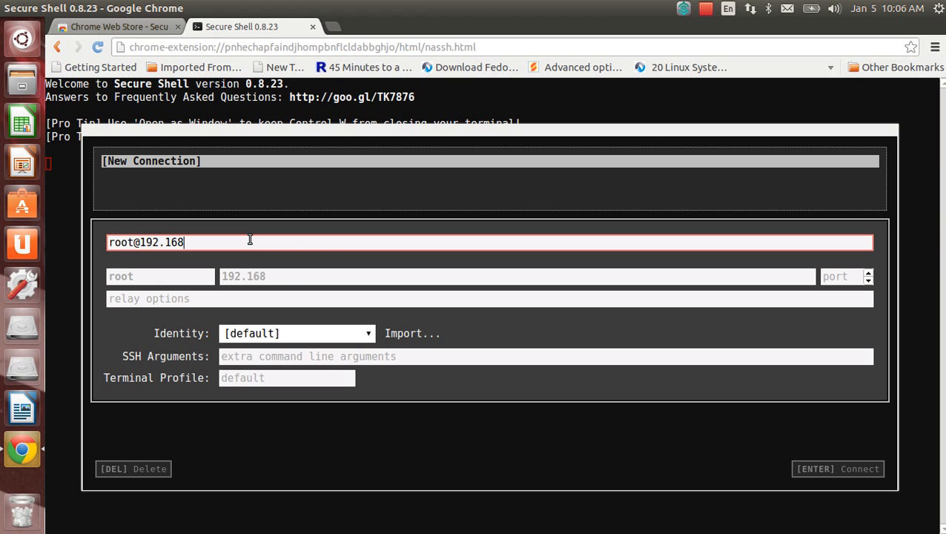
{"action": "type", "text": ".0.254"}
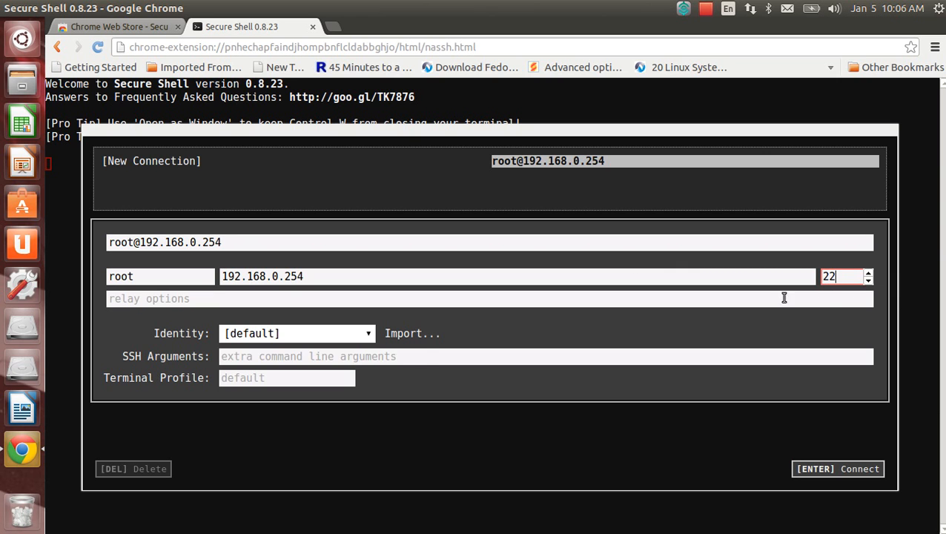
{"action": "mouse_move", "coordinate": [187, 318]}
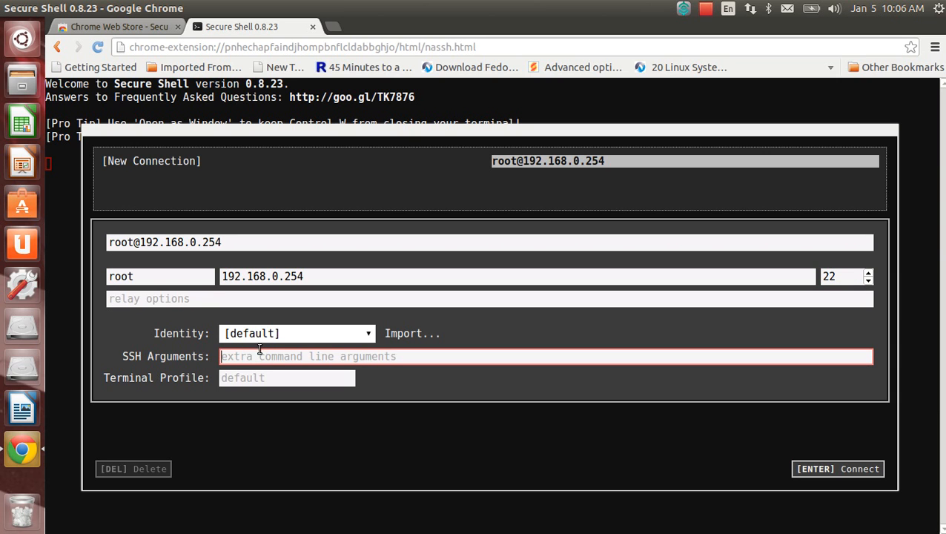
{"action": "mouse_move", "coordinate": [270, 350]}
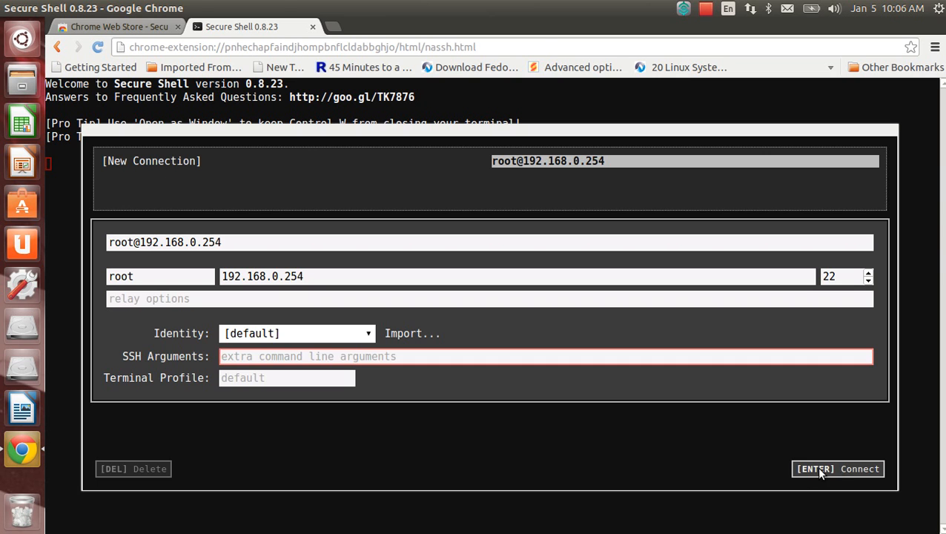
{"action": "left_click", "coordinate": [838, 468]}
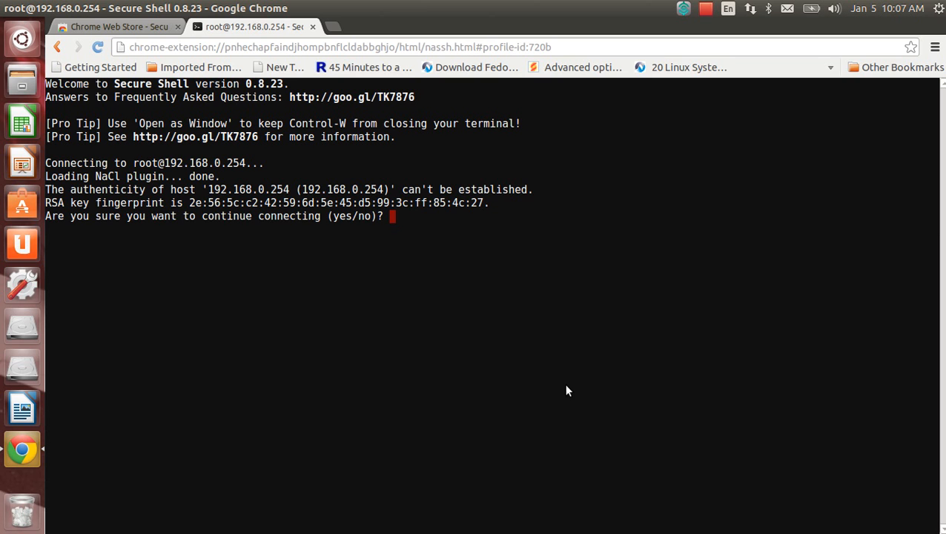
Answer yes to trust the host key and log in as root to the remote shell.
{"action": "type", "text": "yes"}
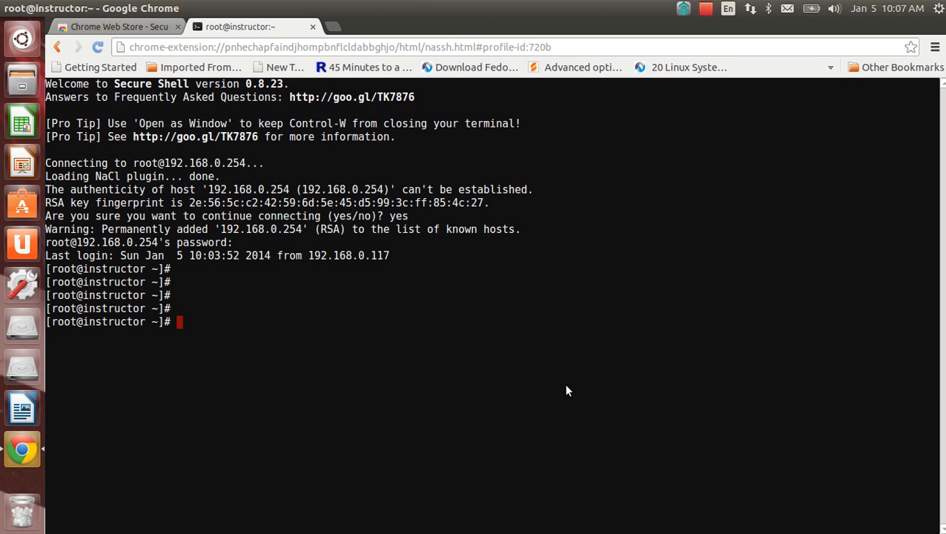
Run df -h, date and cat /etc/issue on the remote server, then exit the session.
{"action": "type", "text": "df"}
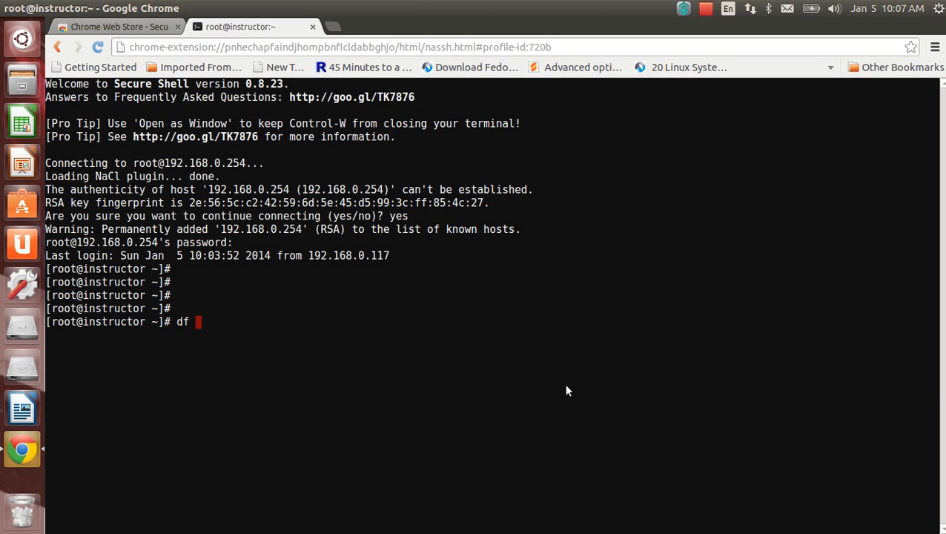
{"action": "type", "text": "-h"}
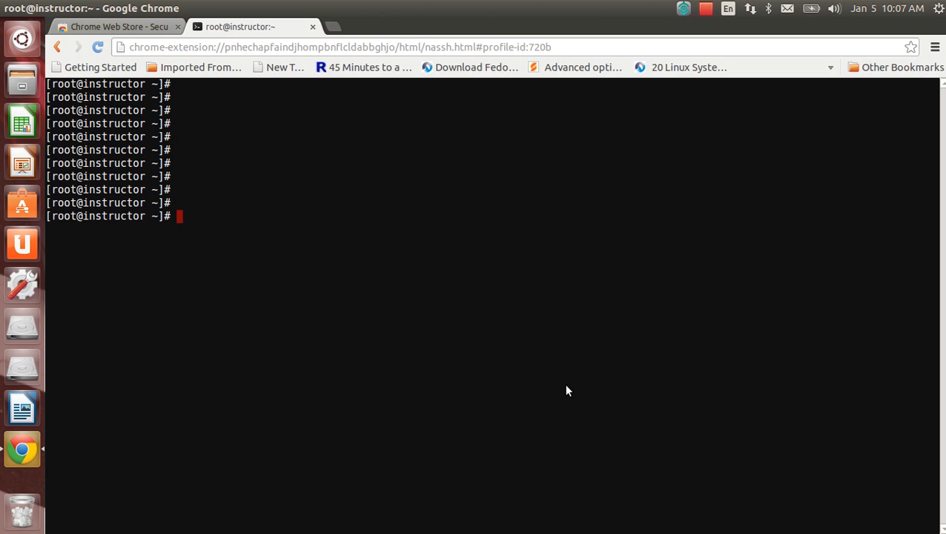
{"action": "type", "text": "dat"}
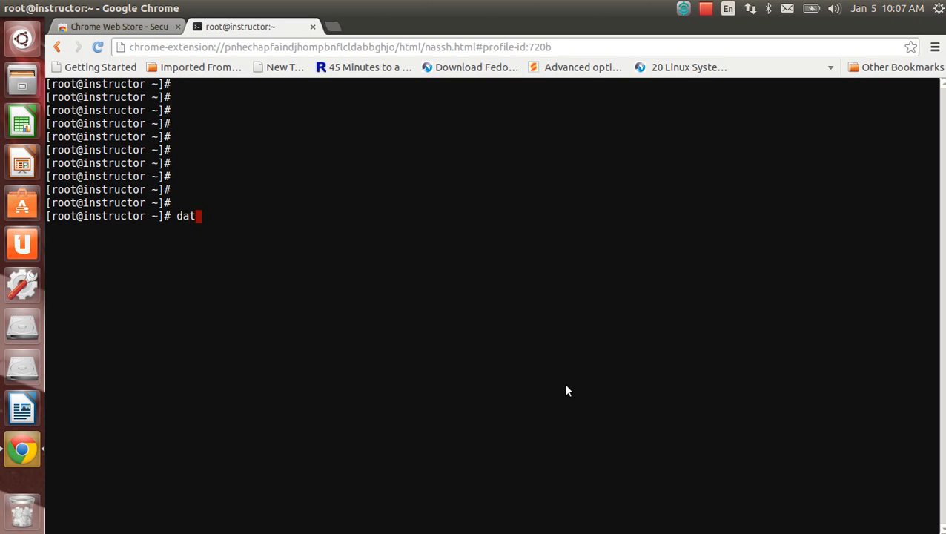
{"action": "type", "text": "cat /etc/issu"}
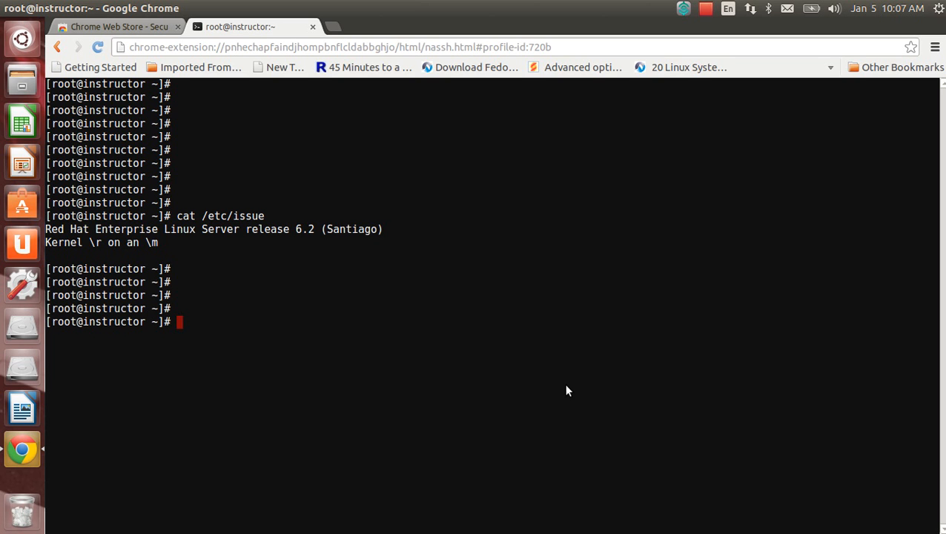
{"action": "type", "text": "exit"}
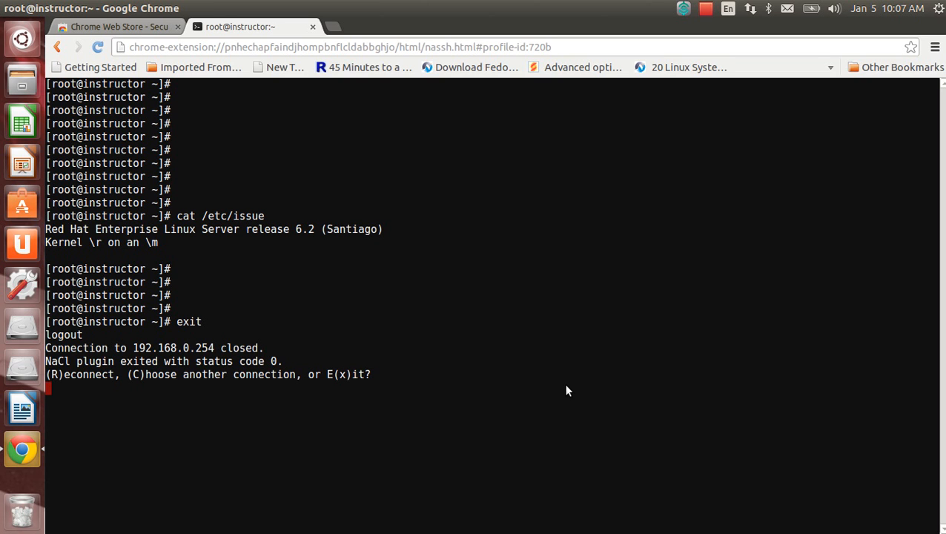
{"action": "mouse_move", "coordinate": [212, 28]}
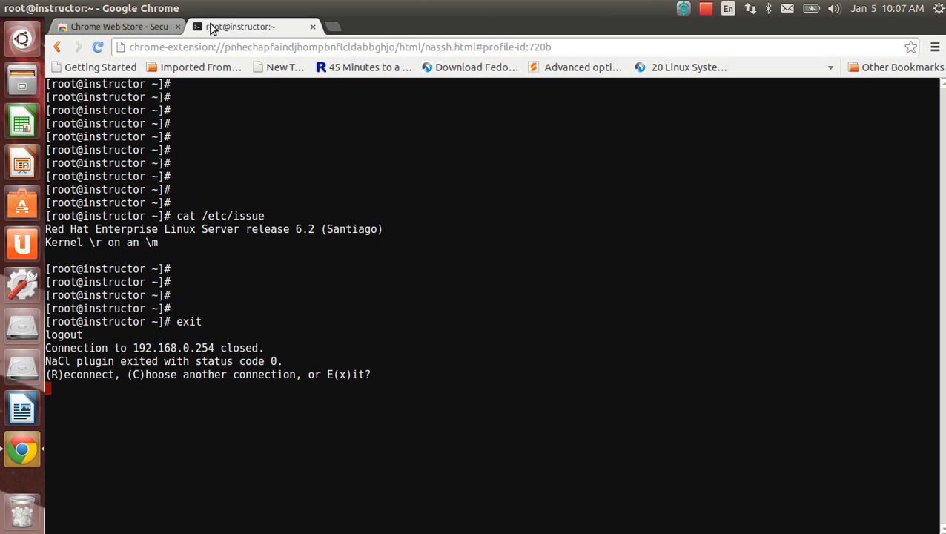
{"action": "mouse_move", "coordinate": [255, 339]}
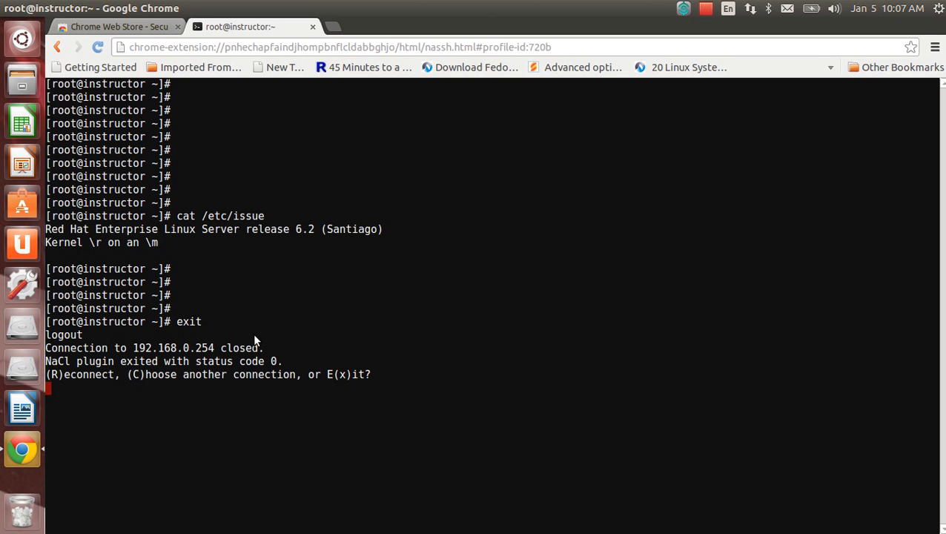
{"action": "mouse_move", "coordinate": [255, 344]}
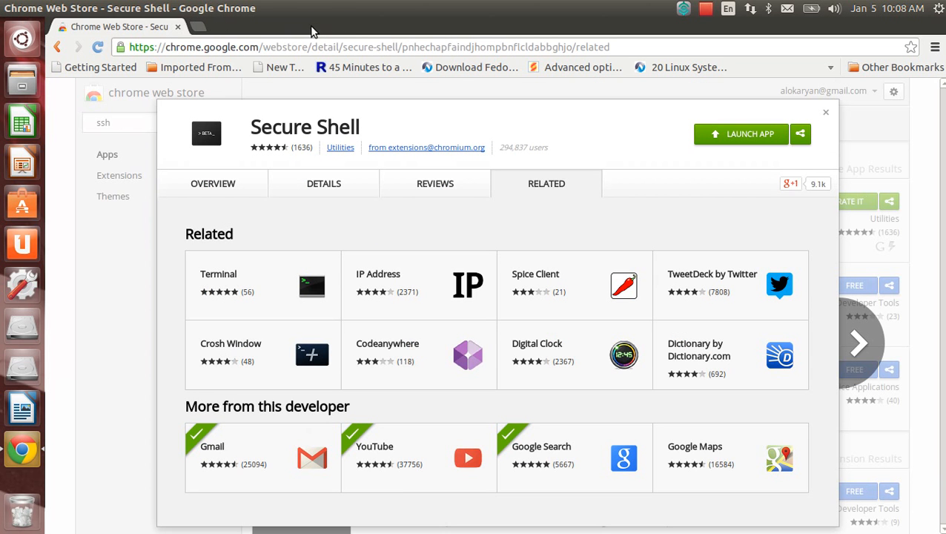
{"action": "mouse_move", "coordinate": [828, 115]}
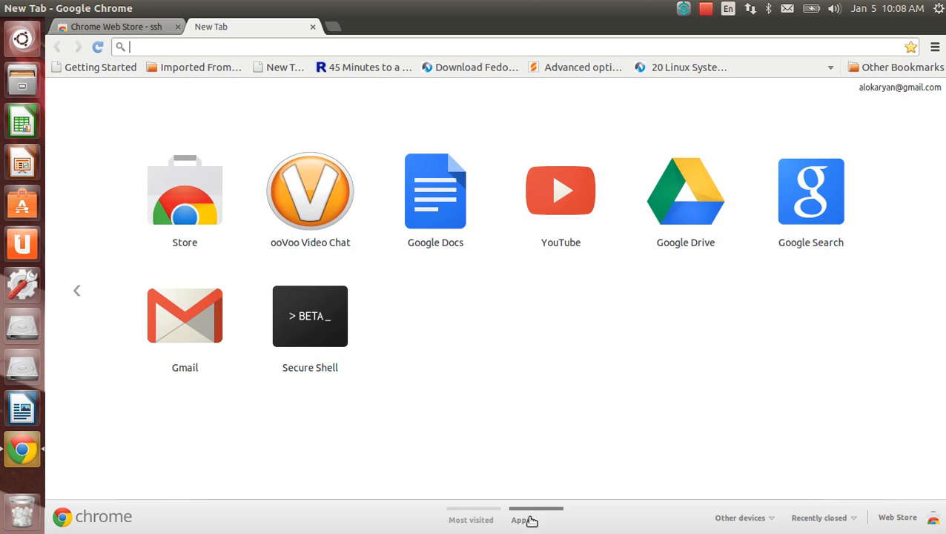
{"action": "mouse_move", "coordinate": [307, 362]}
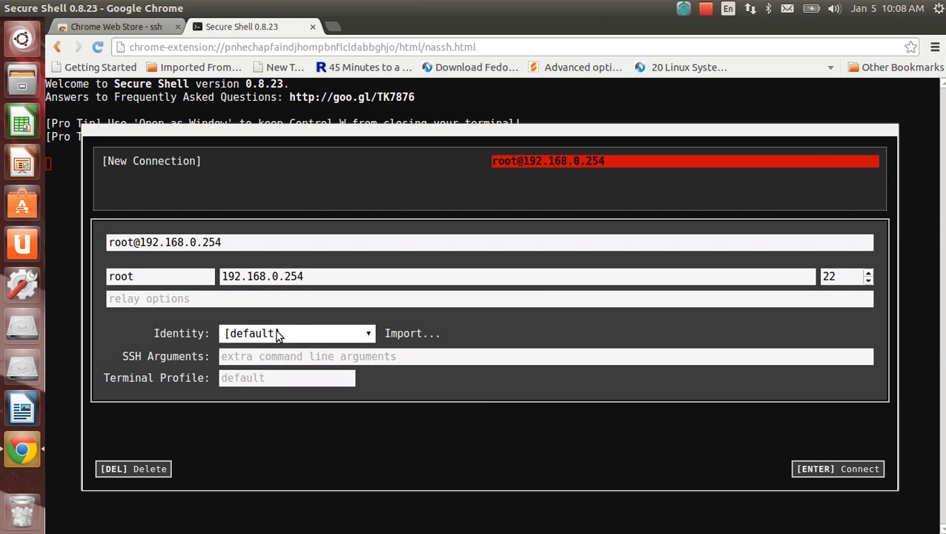
{"action": "mouse_move", "coordinate": [284, 335]}
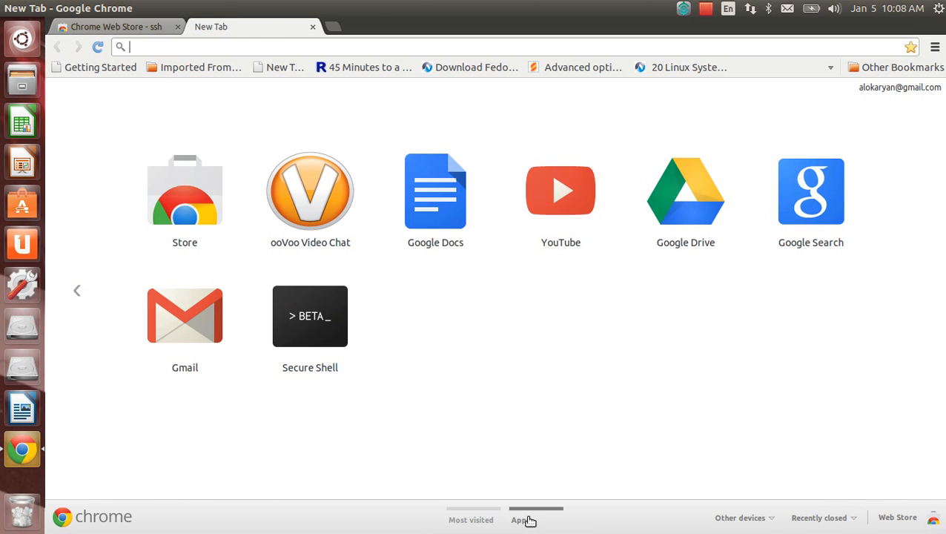
{"action": "mouse_move", "coordinate": [310, 316]}
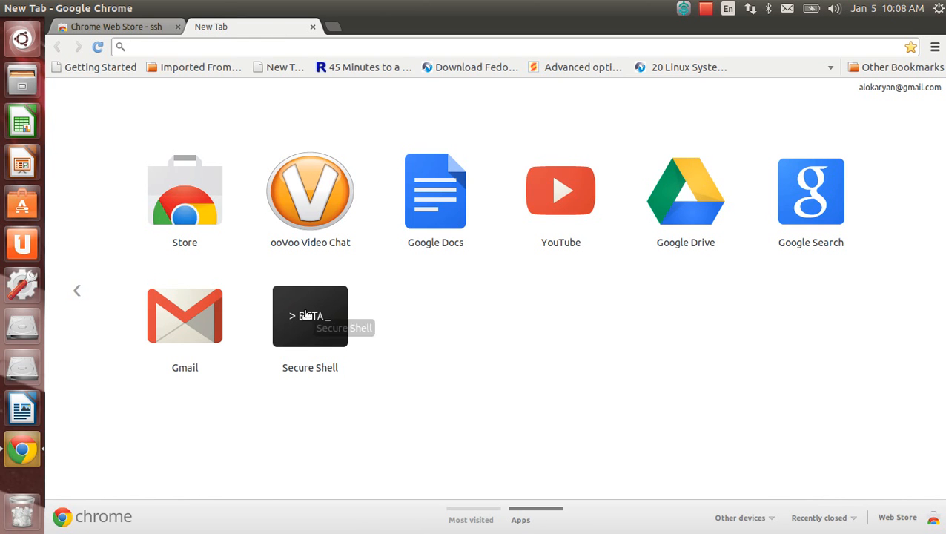
Relaunch Secure Shell from the apps page after viewing its tile options.
{"action": "right_click", "coordinate": [310, 314]}
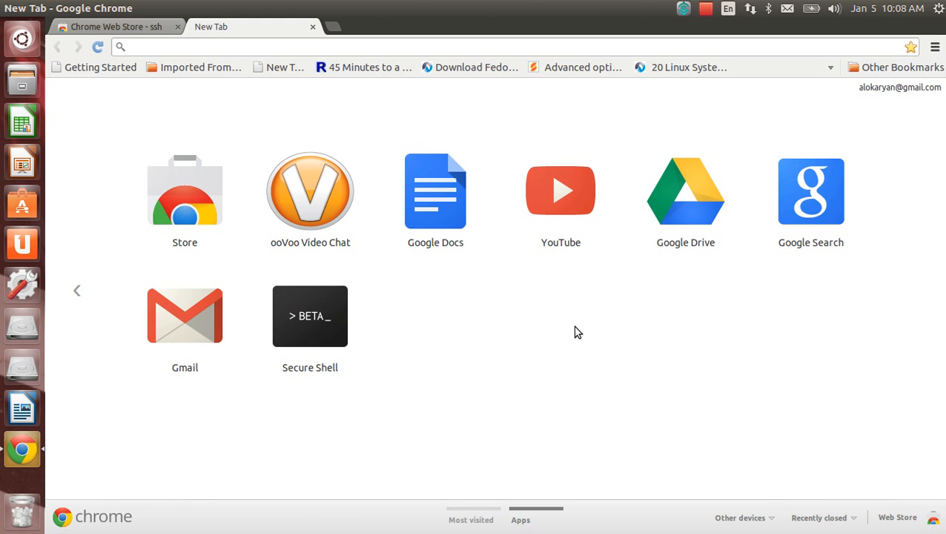
{"action": "mouse_move", "coordinate": [289, 301]}
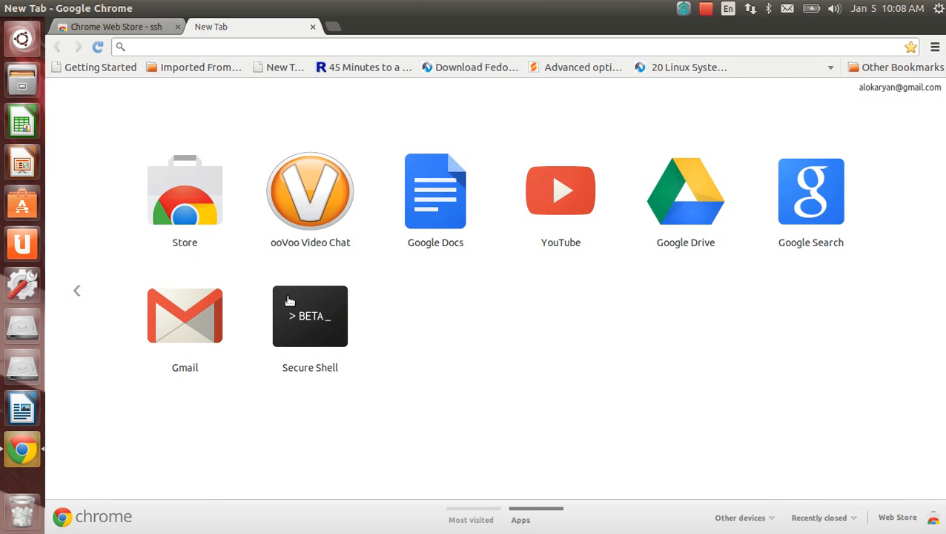
{"action": "mouse_move", "coordinate": [293, 326]}
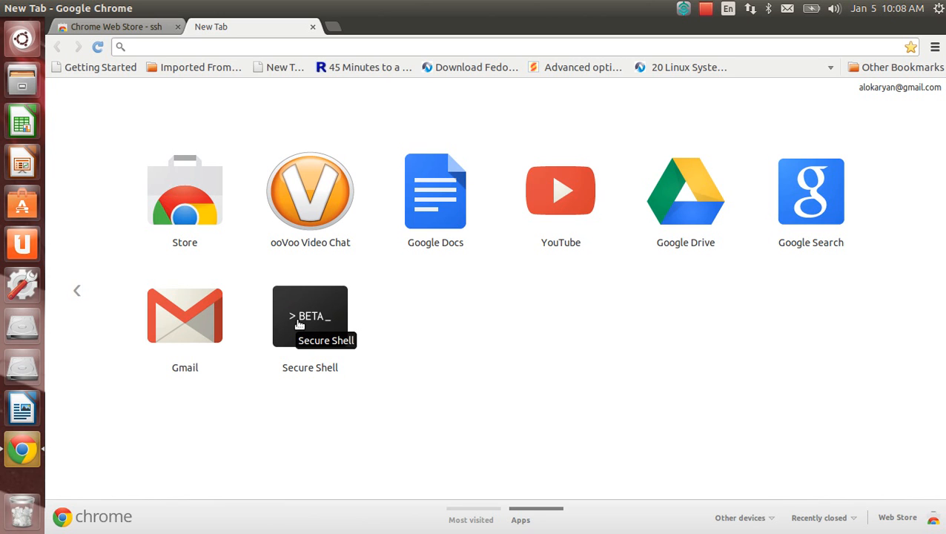
{"action": "mouse_move", "coordinate": [233, 287]}
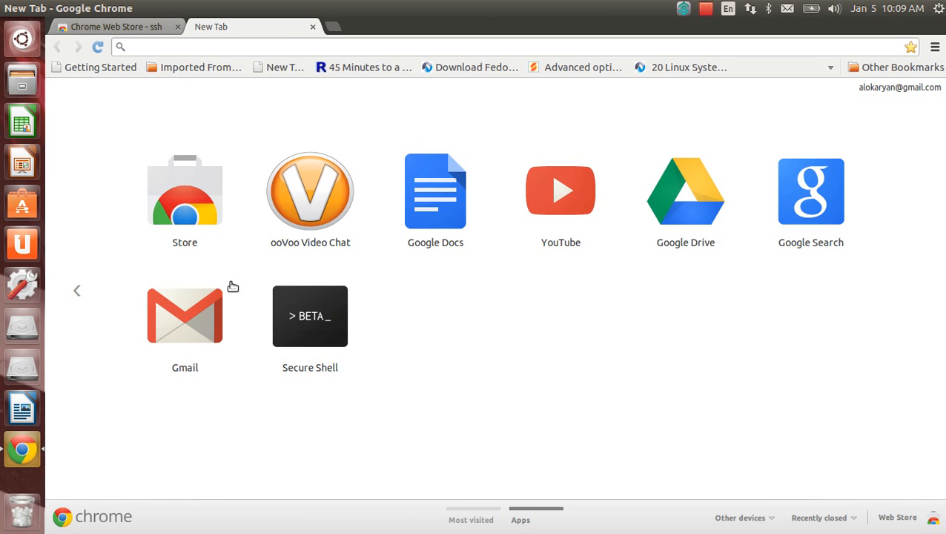
{"action": "mouse_move", "coordinate": [255, 295]}
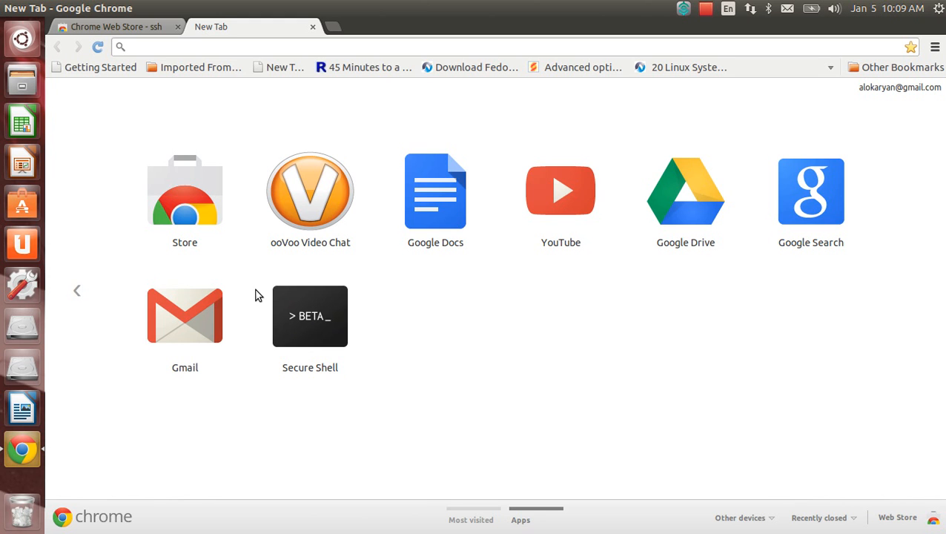
{"action": "mouse_move", "coordinate": [292, 298]}
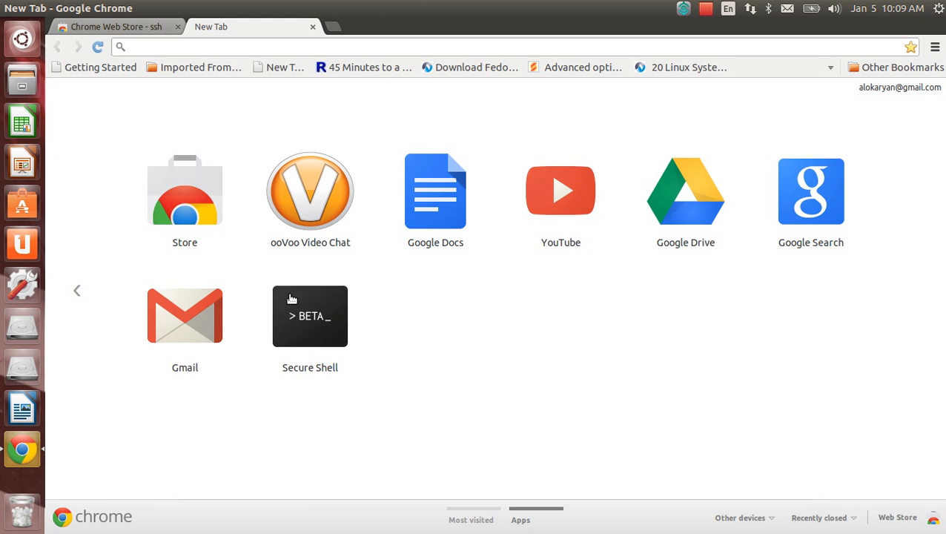
{"action": "left_click", "coordinate": [310, 316]}
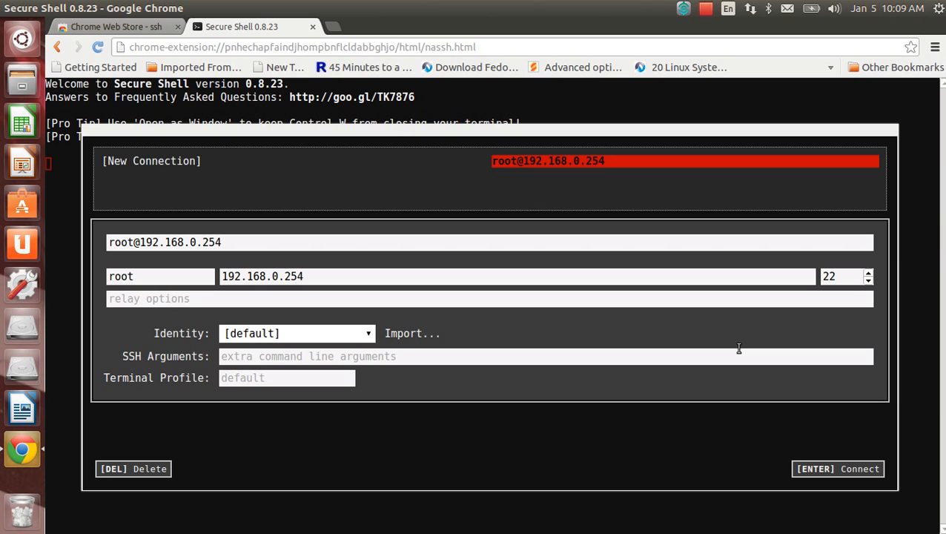
{"action": "mouse_move", "coordinate": [349, 133]}
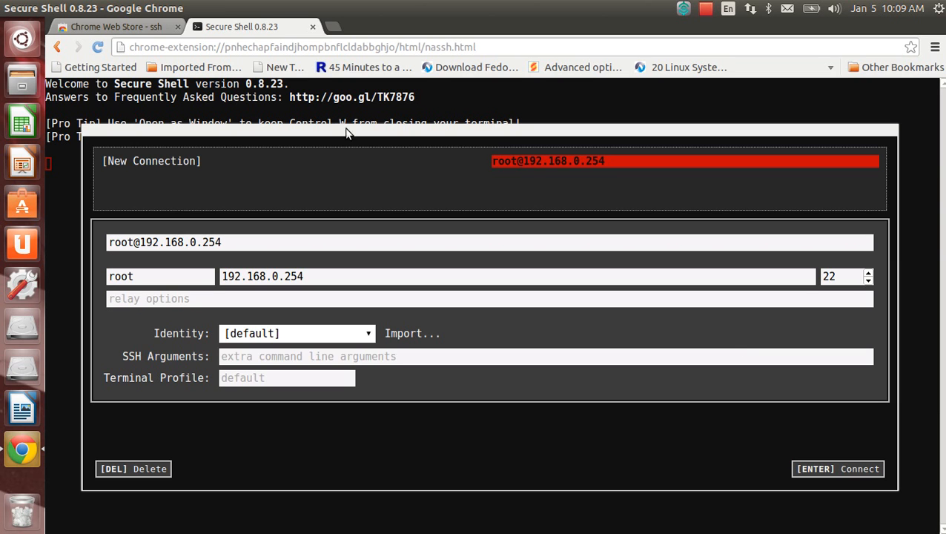
{"action": "mouse_move", "coordinate": [349, 186]}
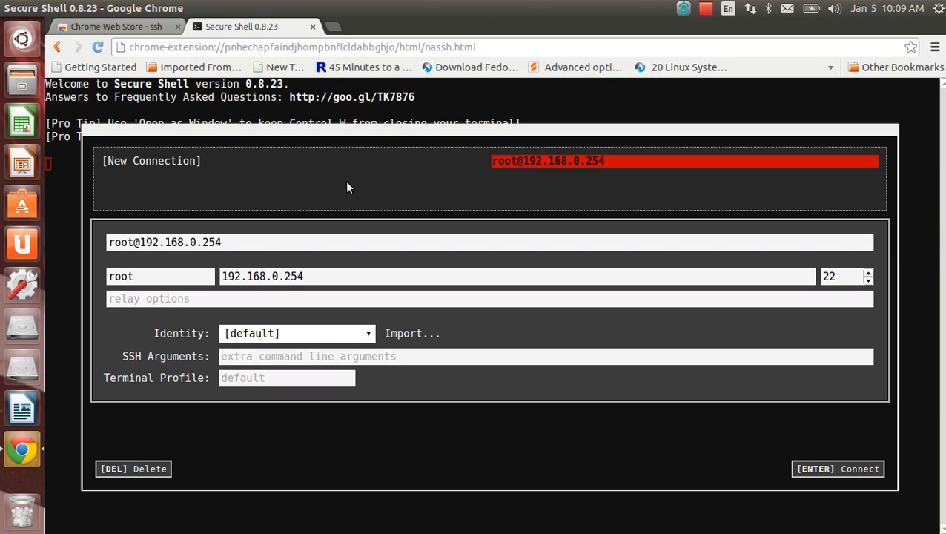